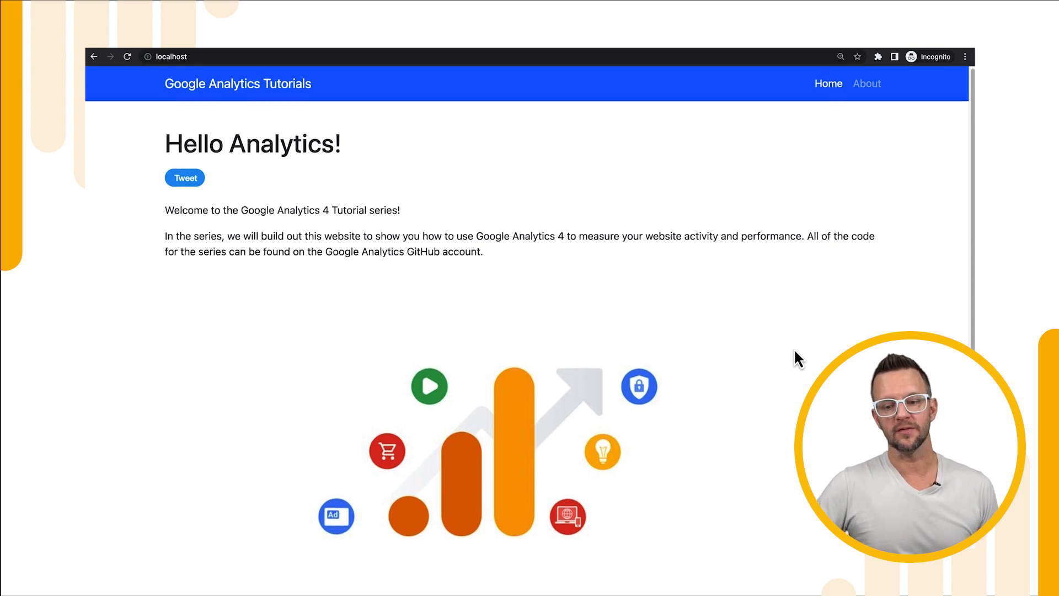
Scroll the localhost home page to the footer and follow the Newsletter footer link.
scroll(down, 3)
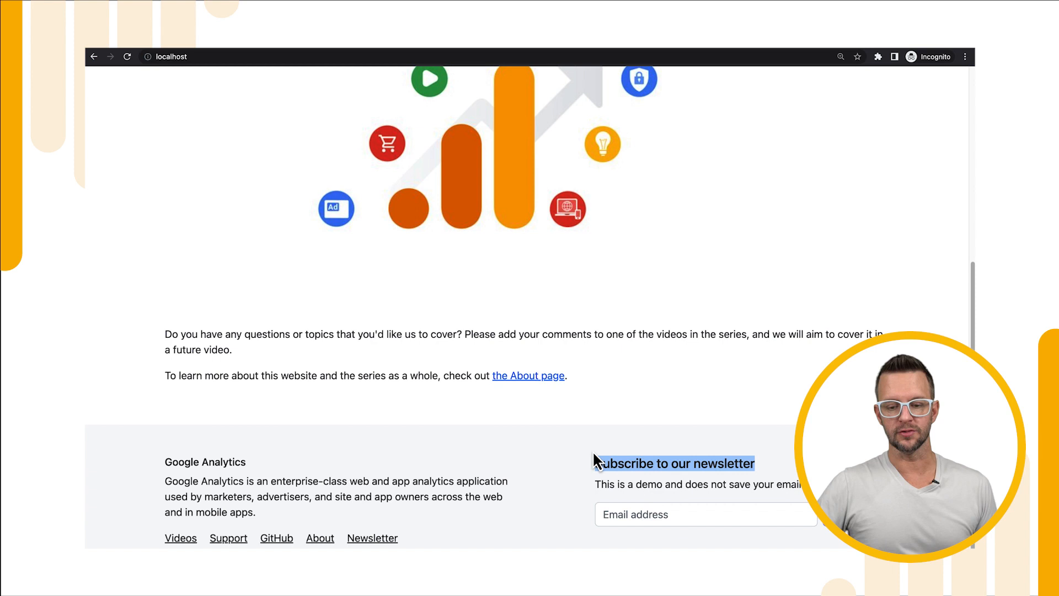
mouse_move(371, 543)
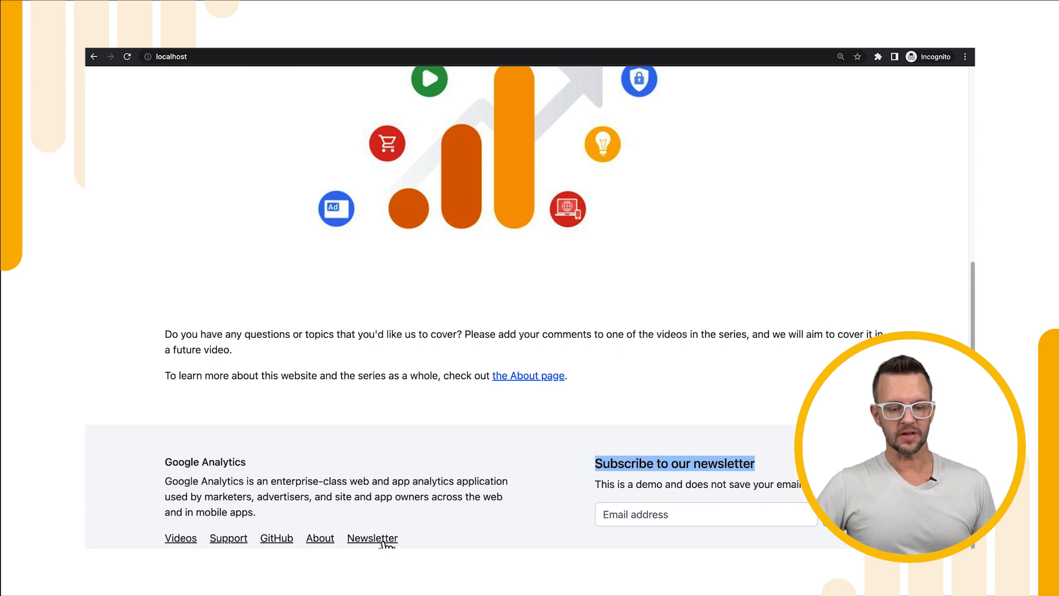
click(371, 538)
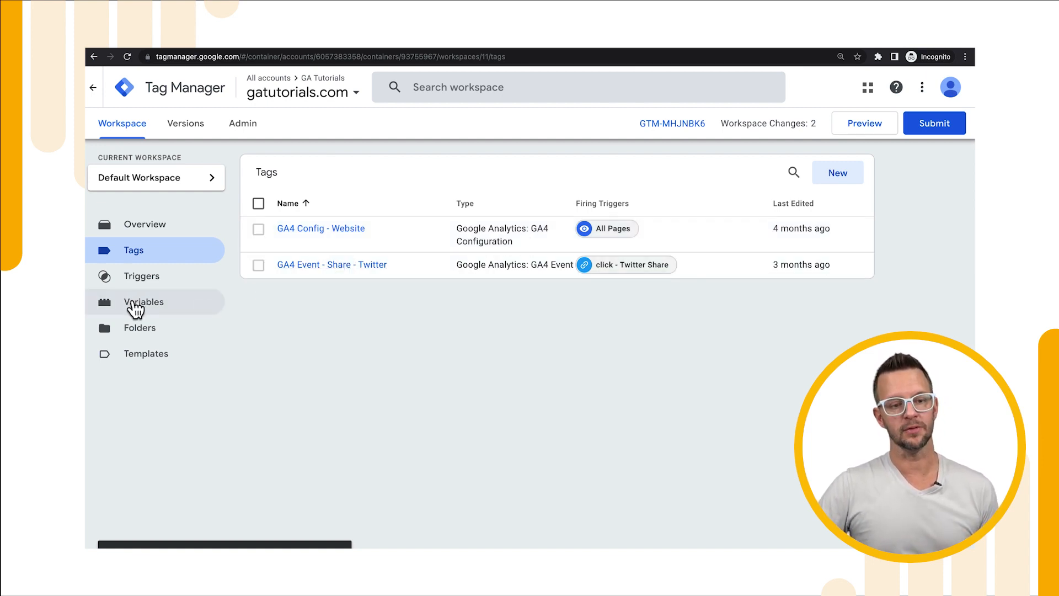
Enable the Form ID built-in variable from the Variables section's Configure panel.
click(143, 301)
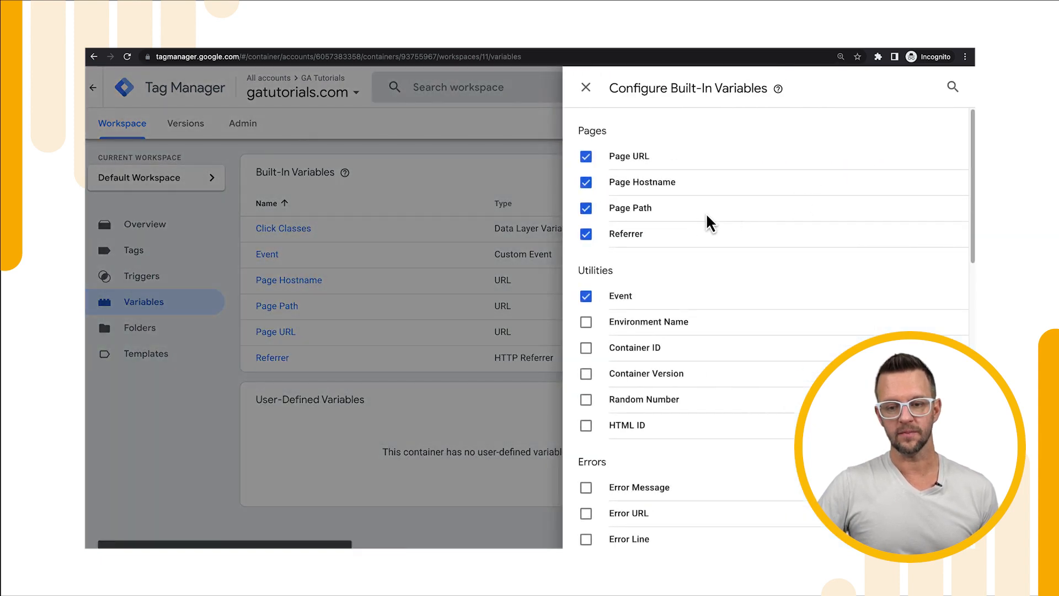
scroll(down, 3)
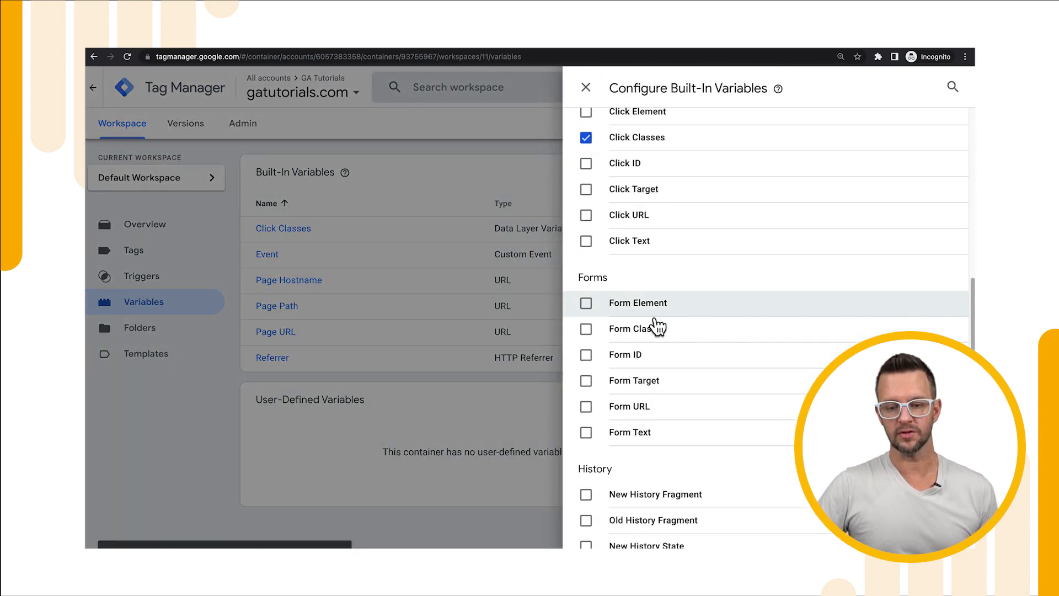
click(586, 354)
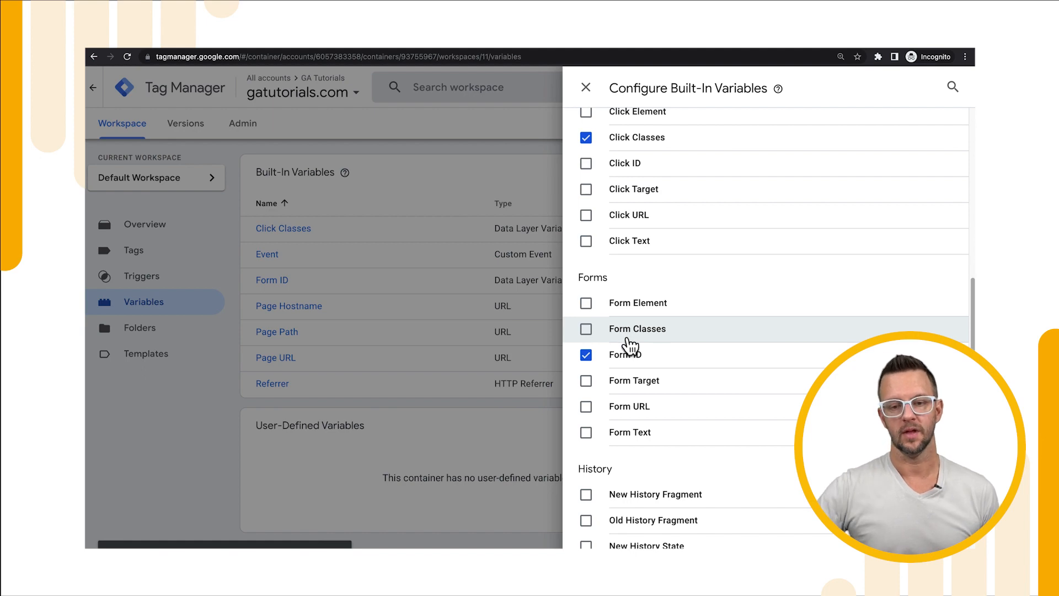
click(586, 88)
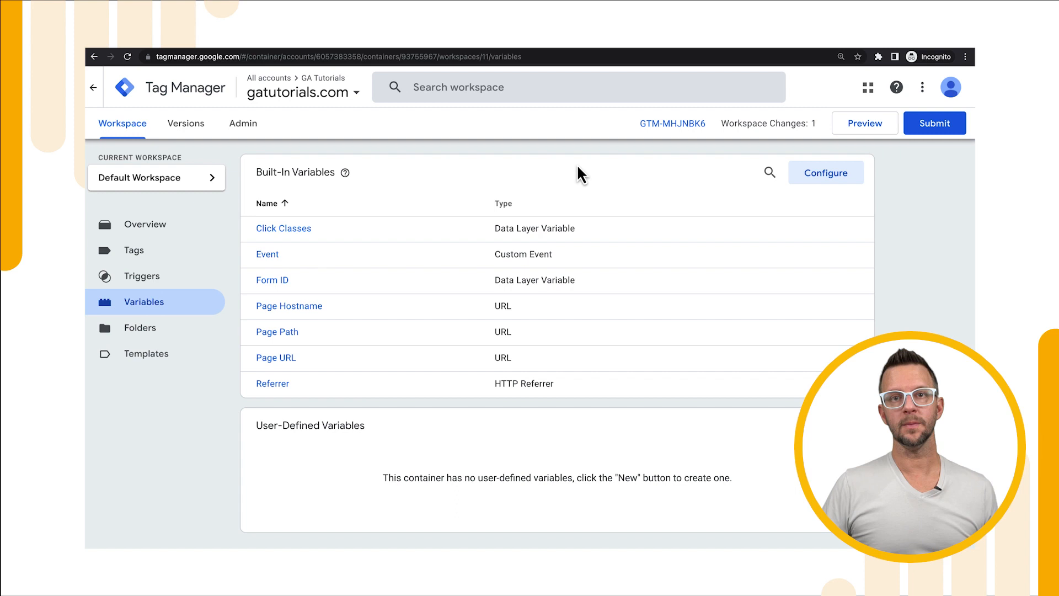
Create a new tag named 'GA4 Event - Newsletter Signup'.
click(134, 251)
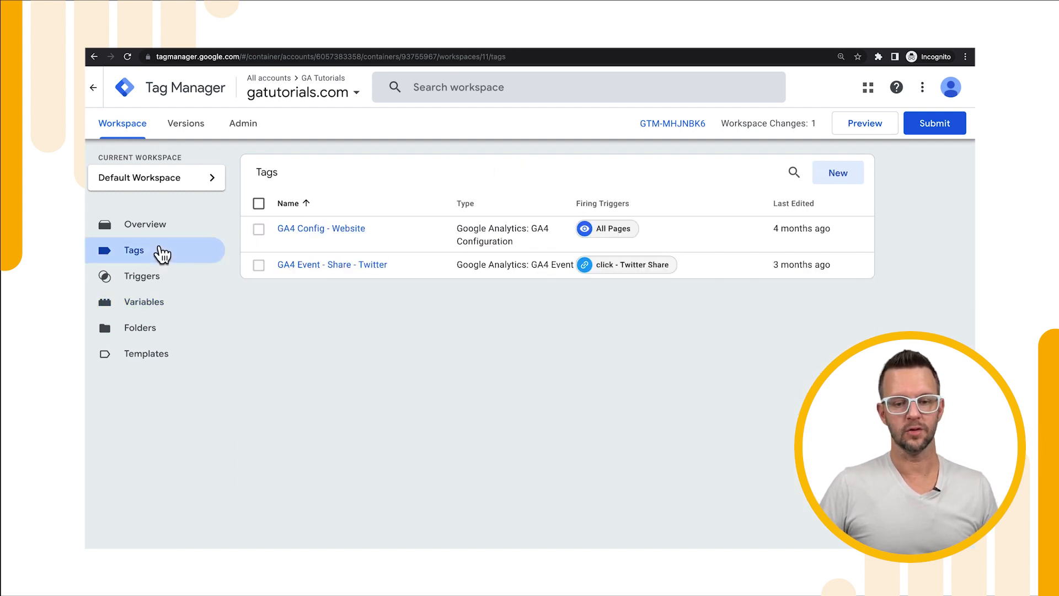
mouse_move(837, 172)
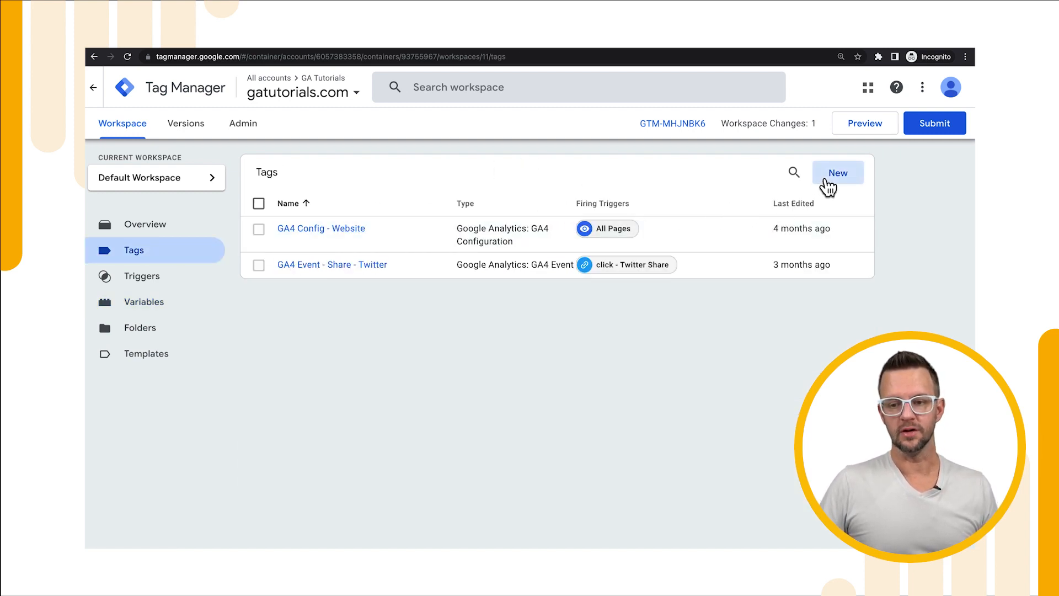
click(837, 172)
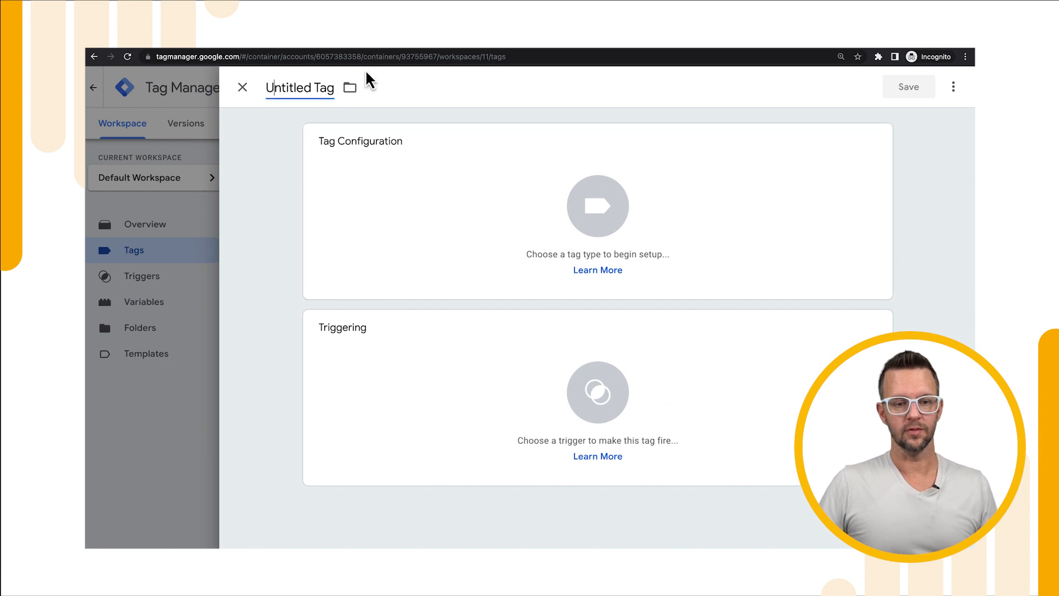
text(GA4 Event - Ne)
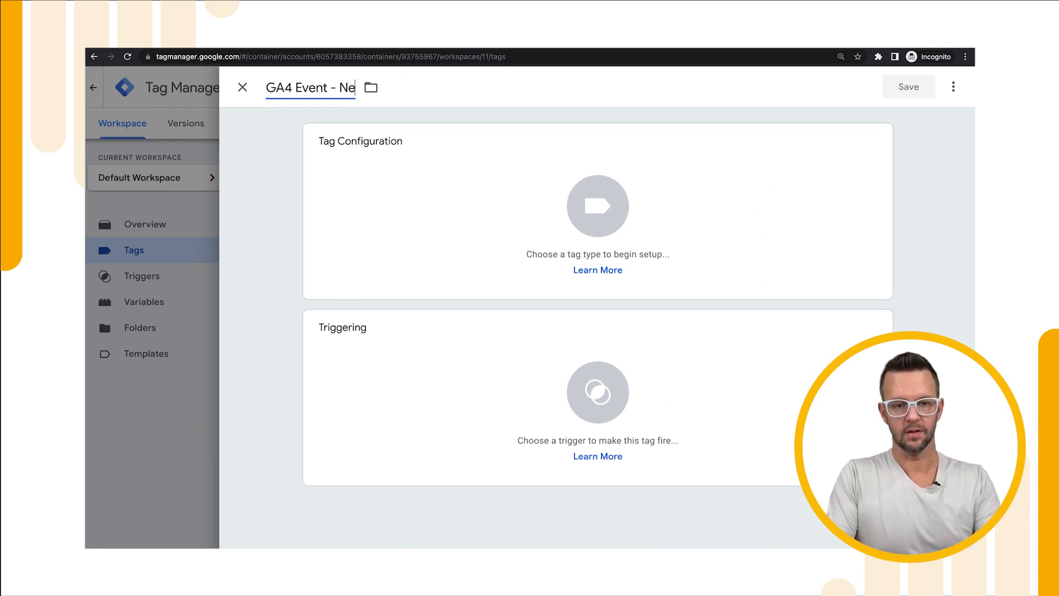
text(wsle)
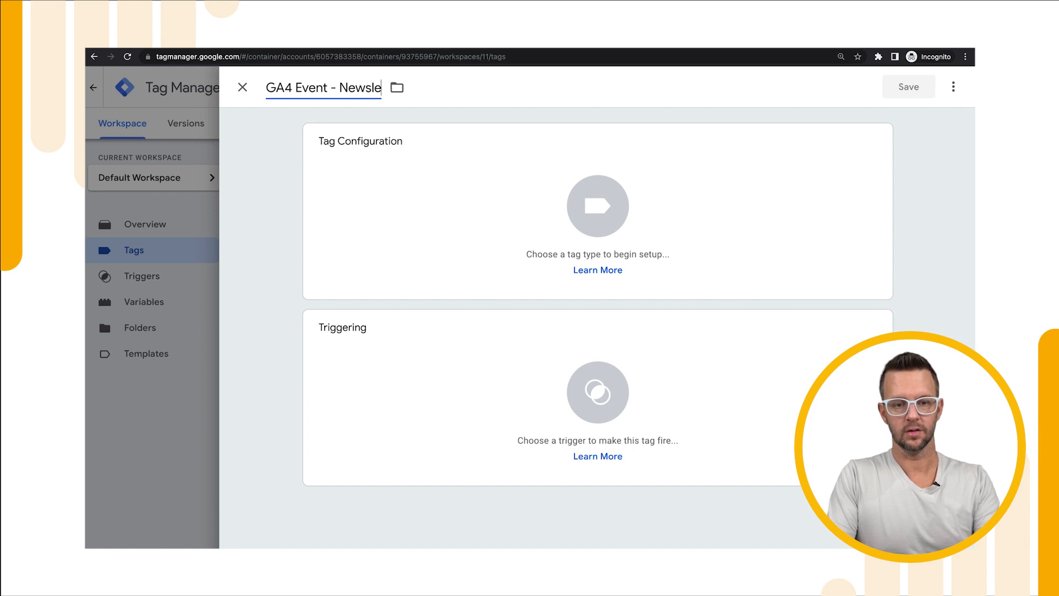
text(tter Signup)
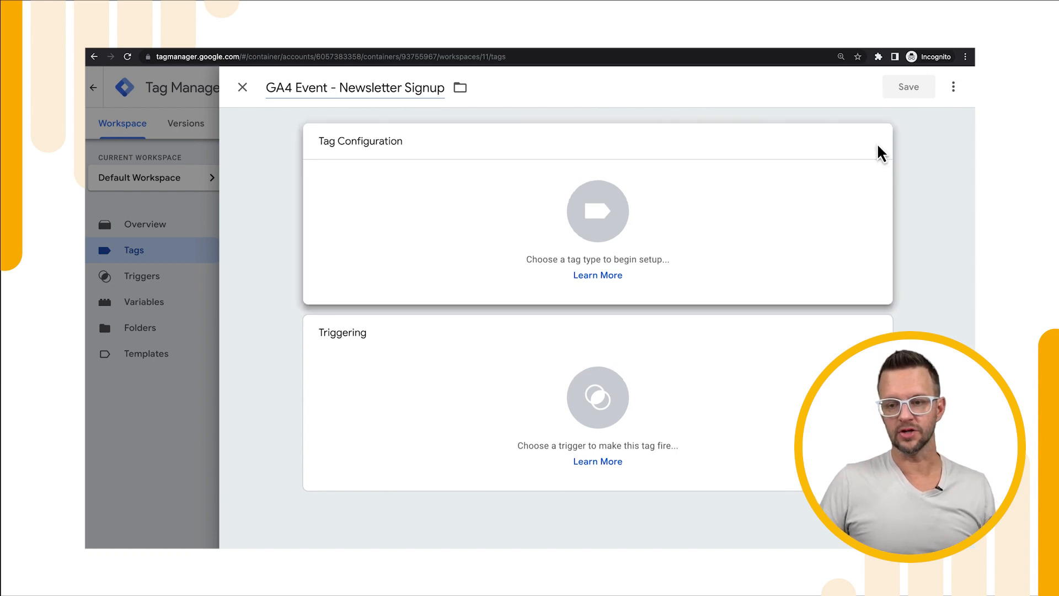
Make it a GA4 Event using GA4 Config - Website with event name newsletter_signup.
click(596, 212)
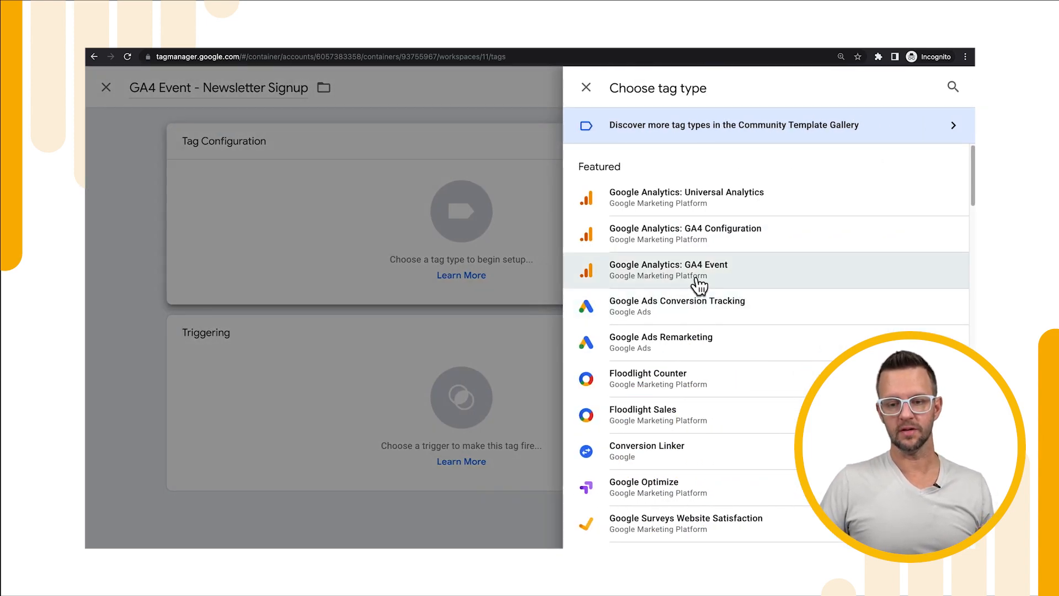
click(668, 269)
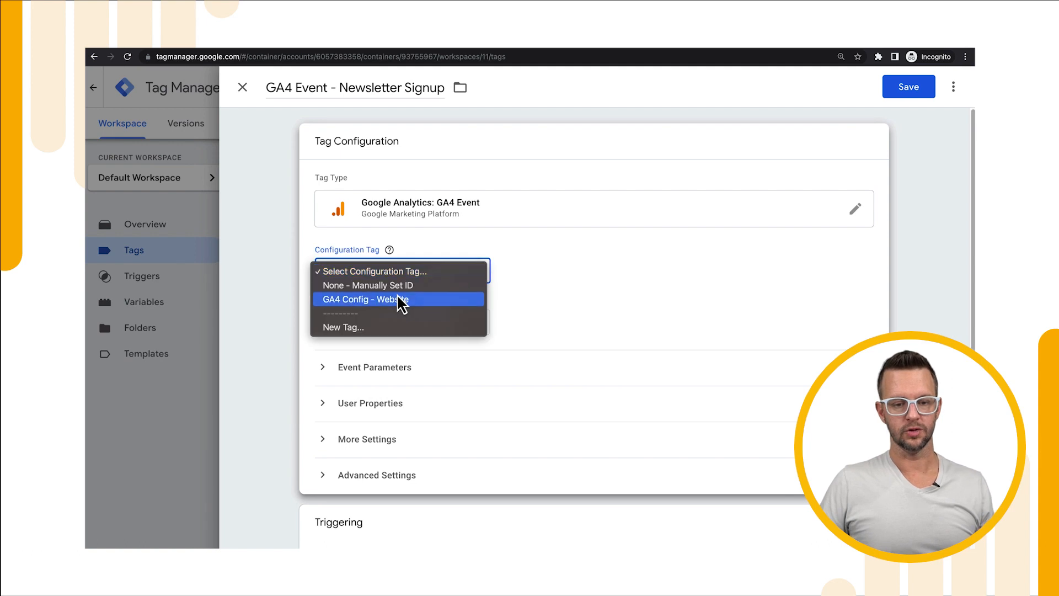
click(366, 299)
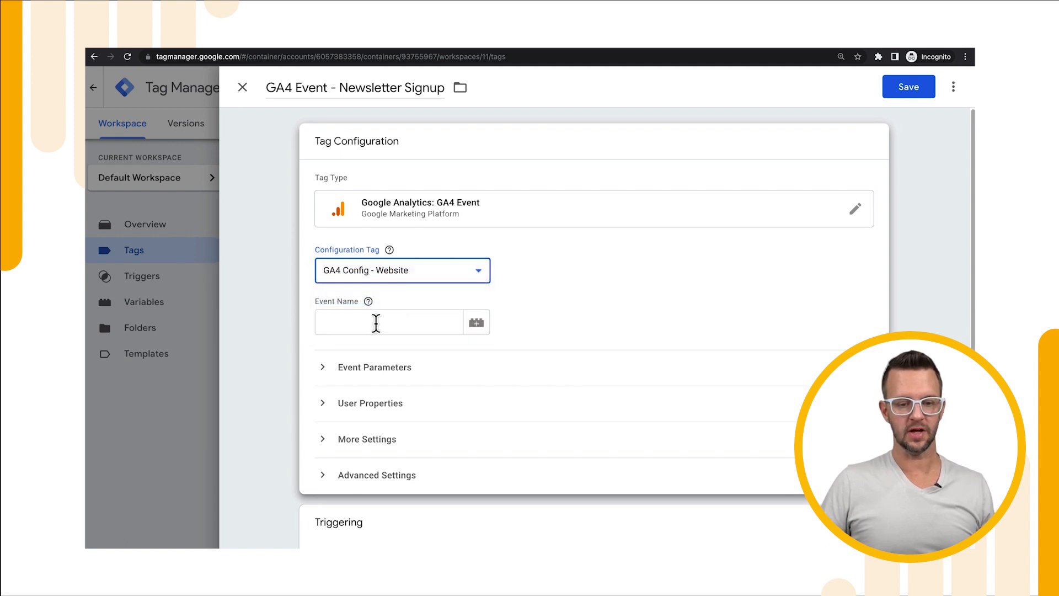
click(388, 320)
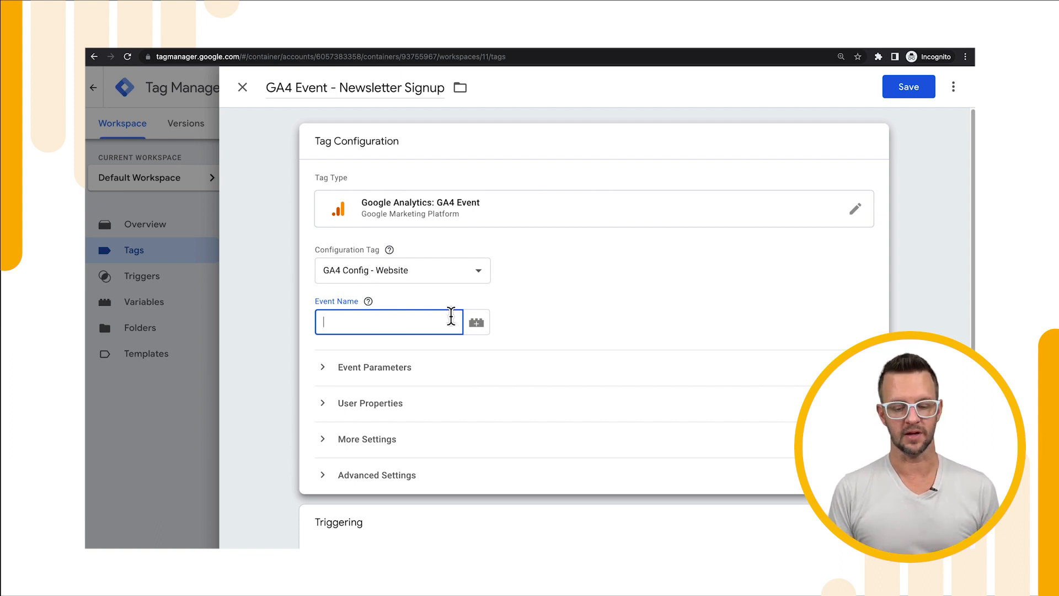
text(n)
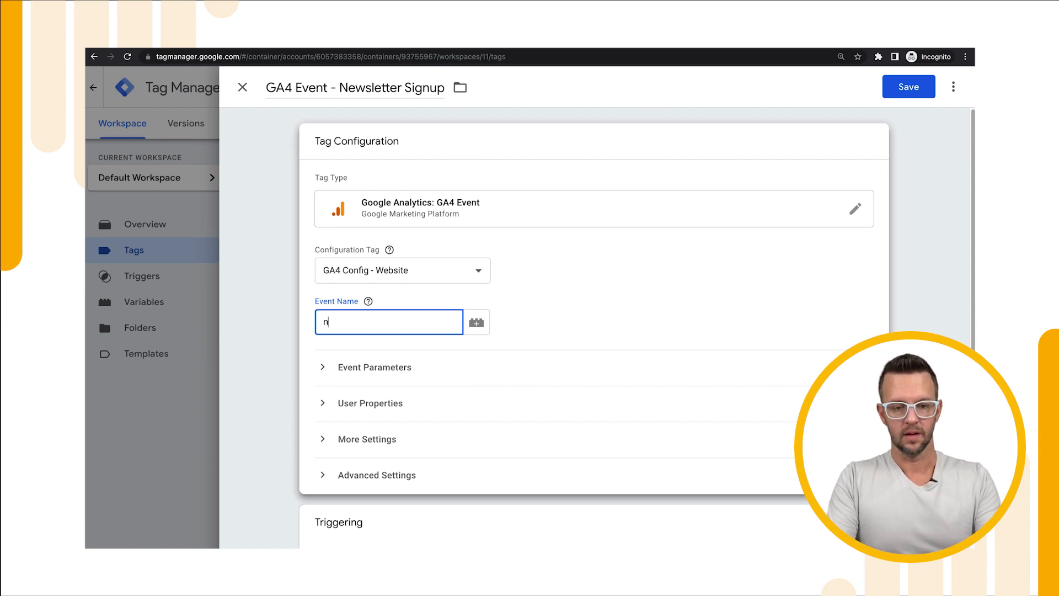
text(ewsletter_signup)
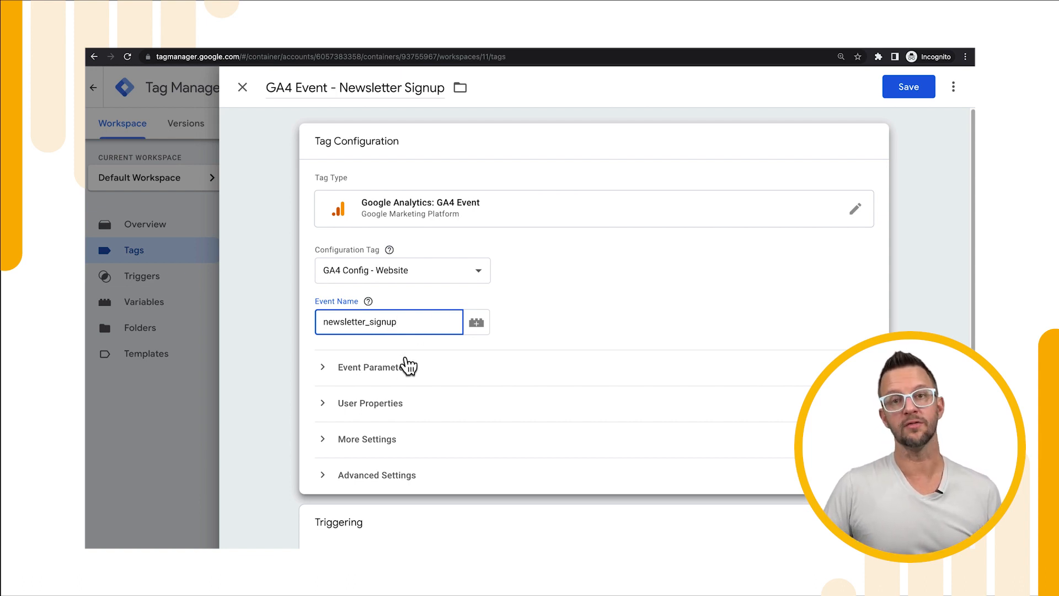
mouse_move(390, 376)
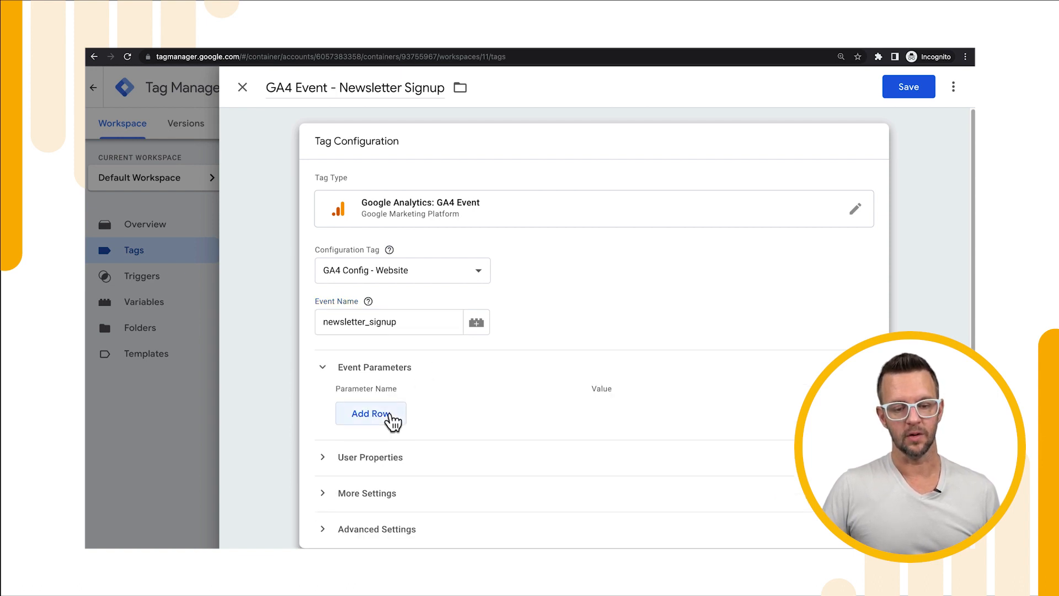
Add an event parameter form_id with value {{Form ID}}.
text(form_id)
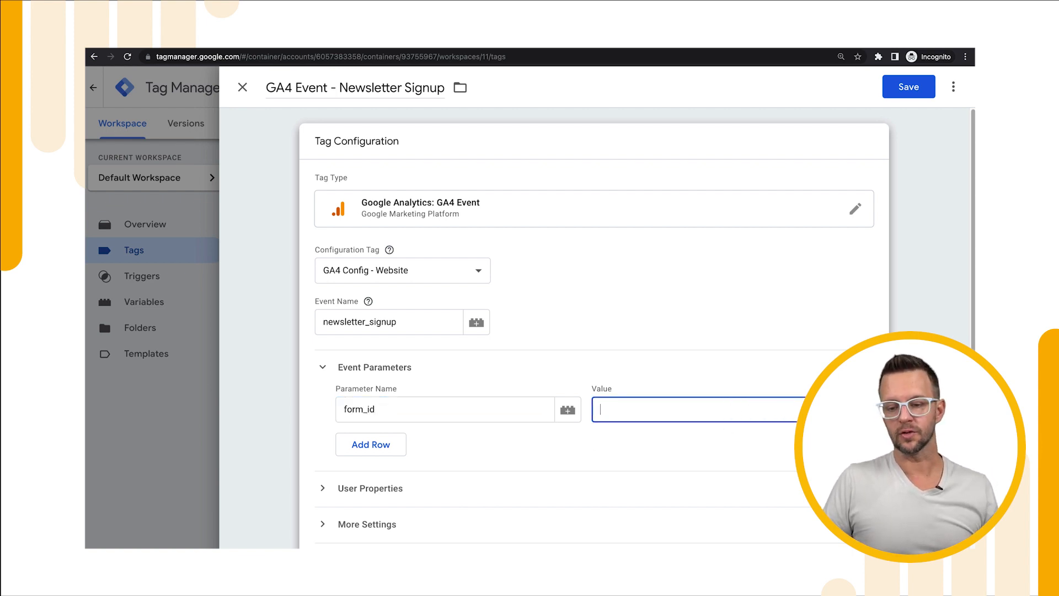
click(567, 409)
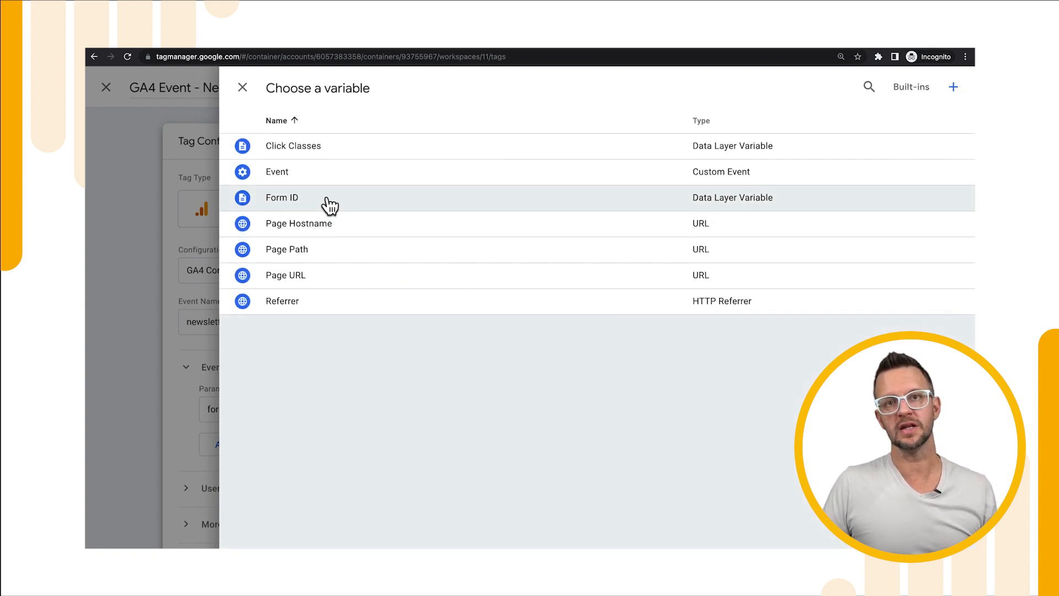
click(281, 197)
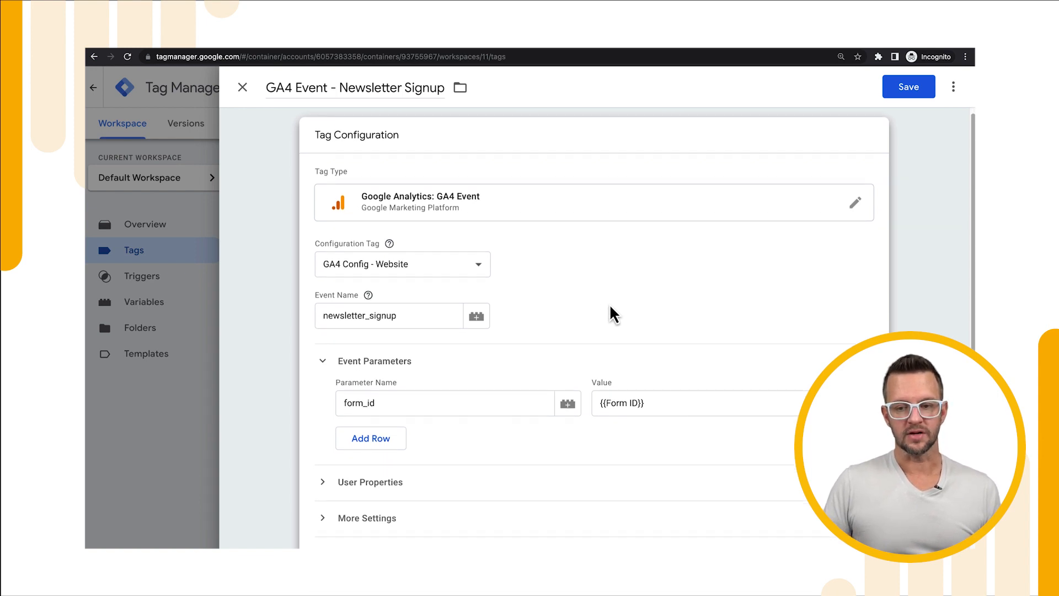
scroll(down, 3)
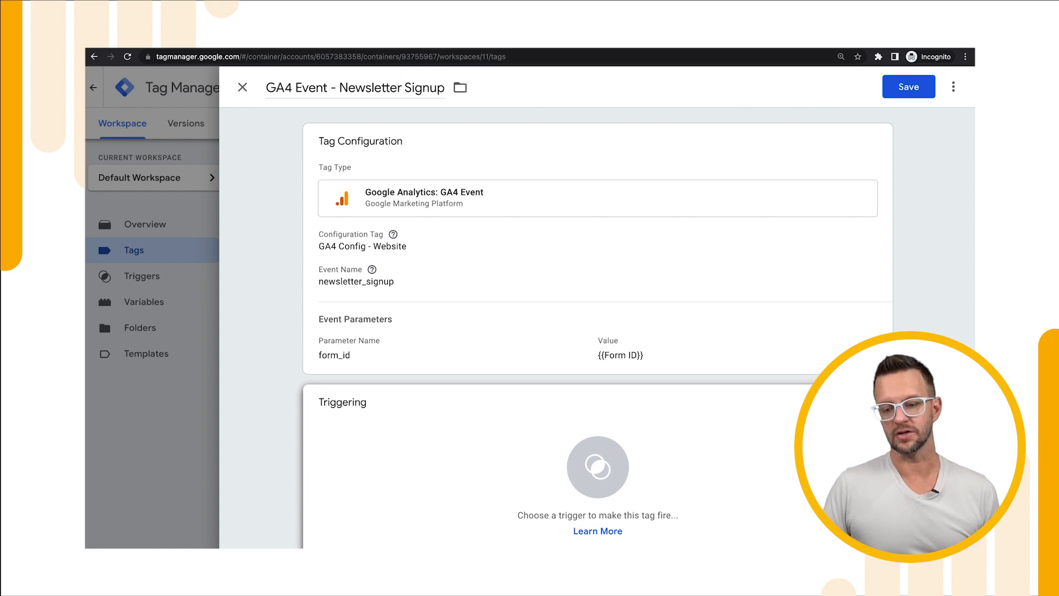
Create a new Form Submission trigger named 'form submission - Newsletters'.
click(596, 467)
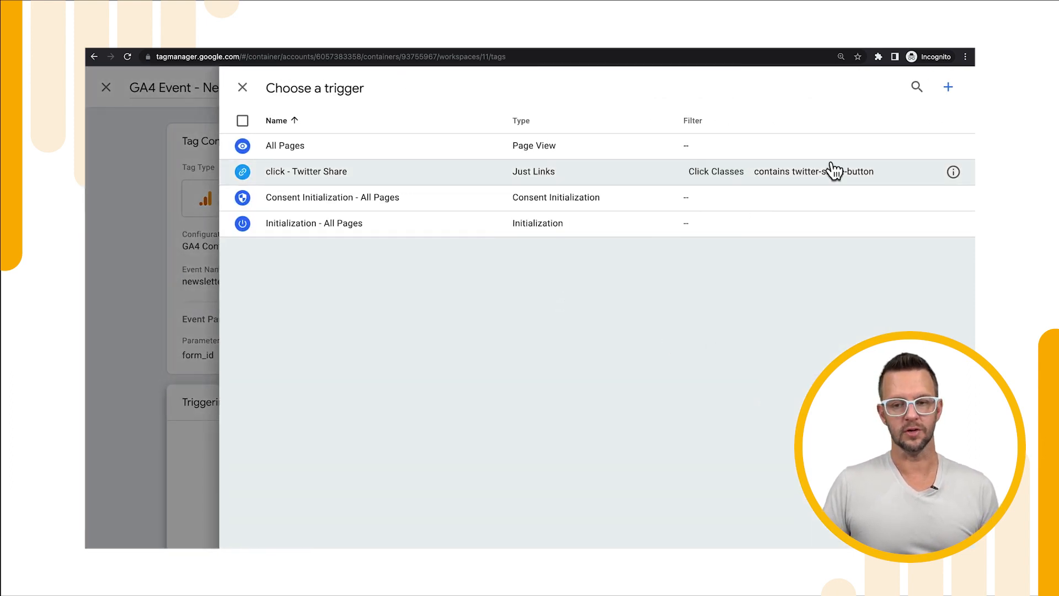
click(948, 86)
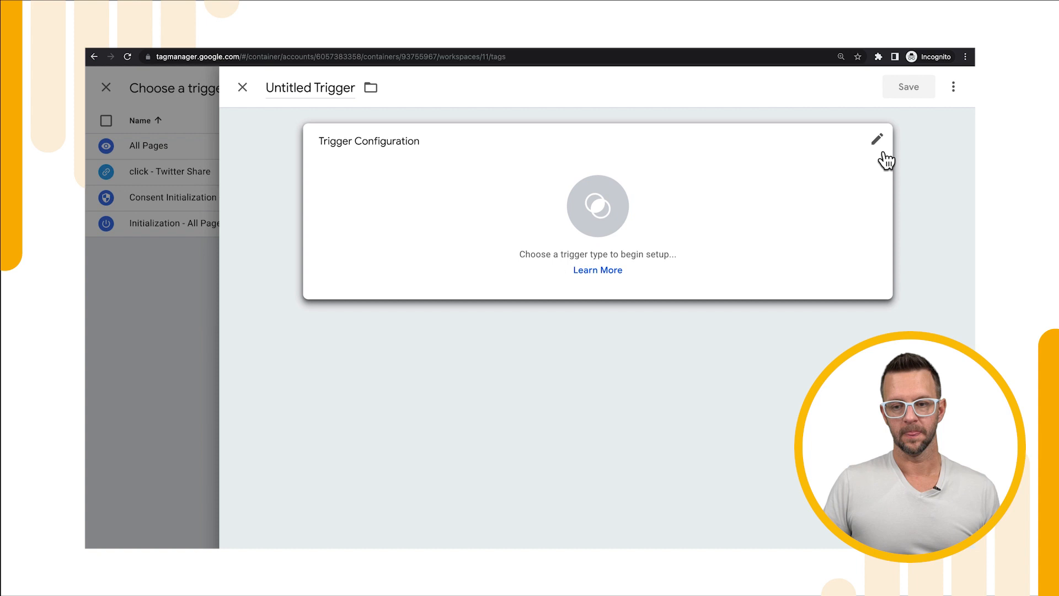
click(308, 88)
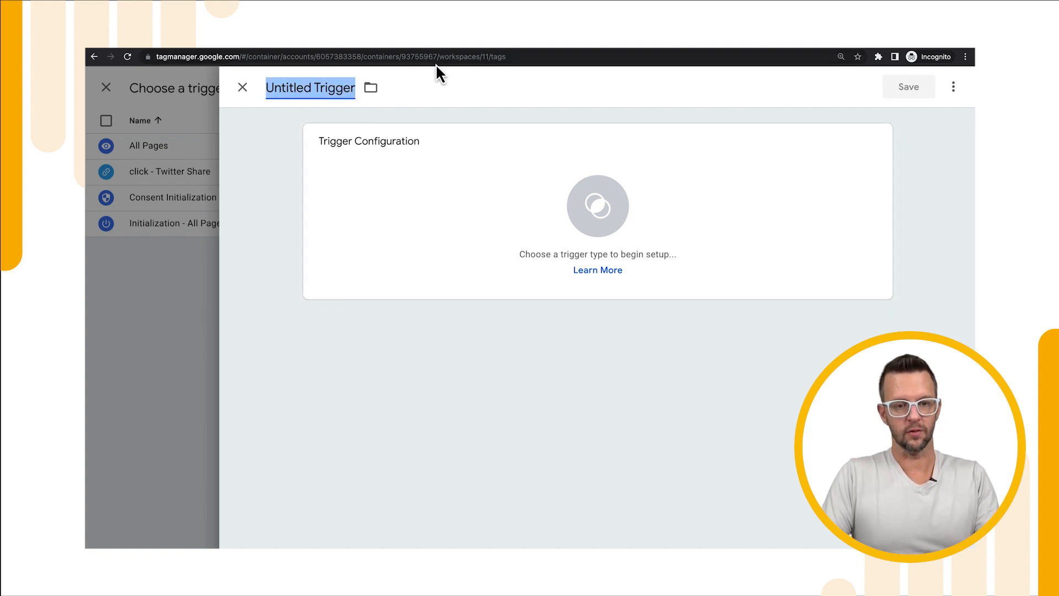
text(form sub)
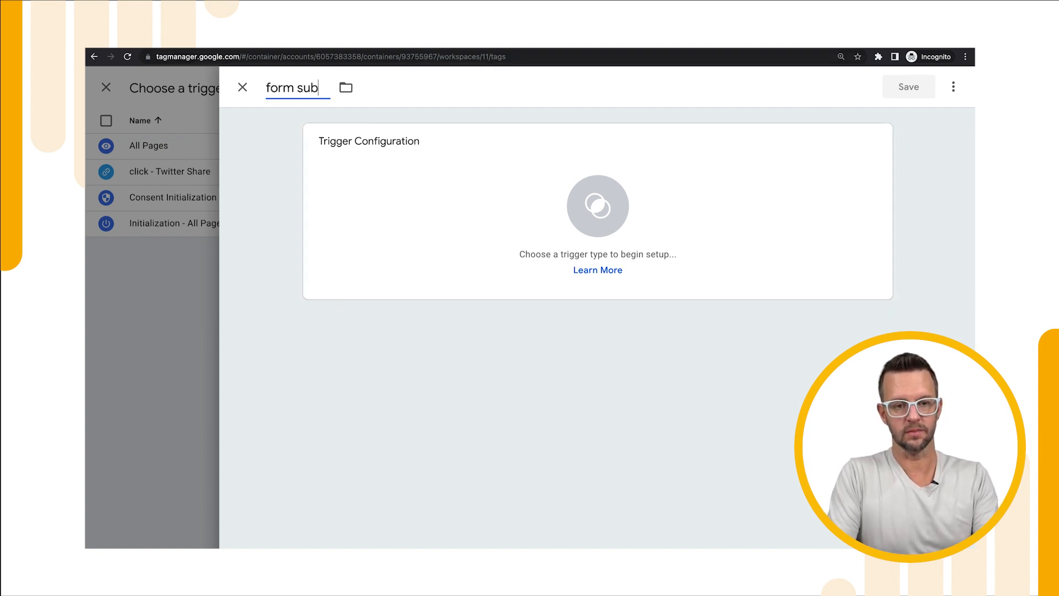
text(mission)
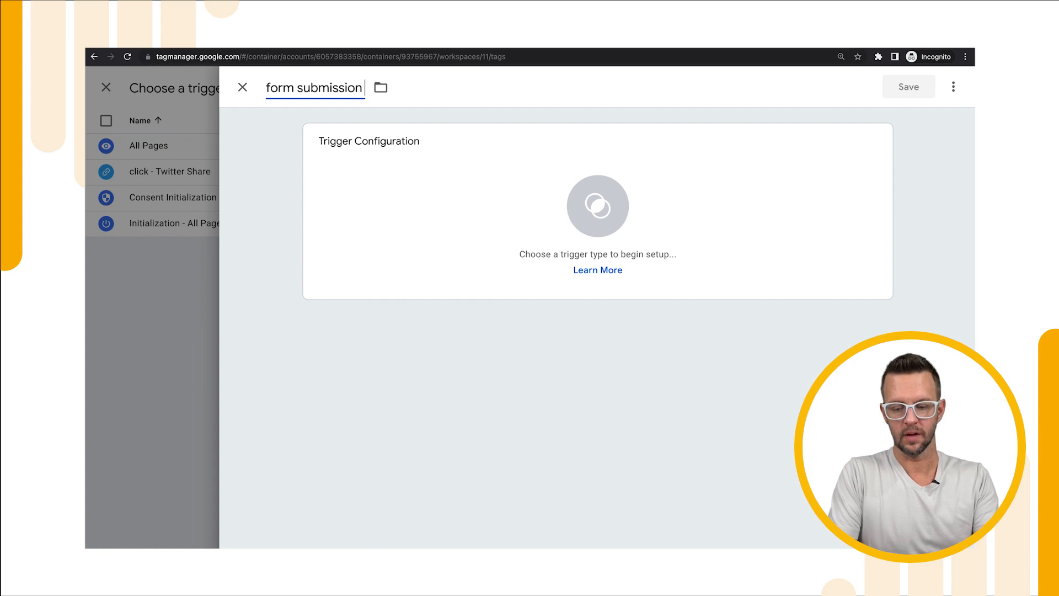
text(- Newsletters)
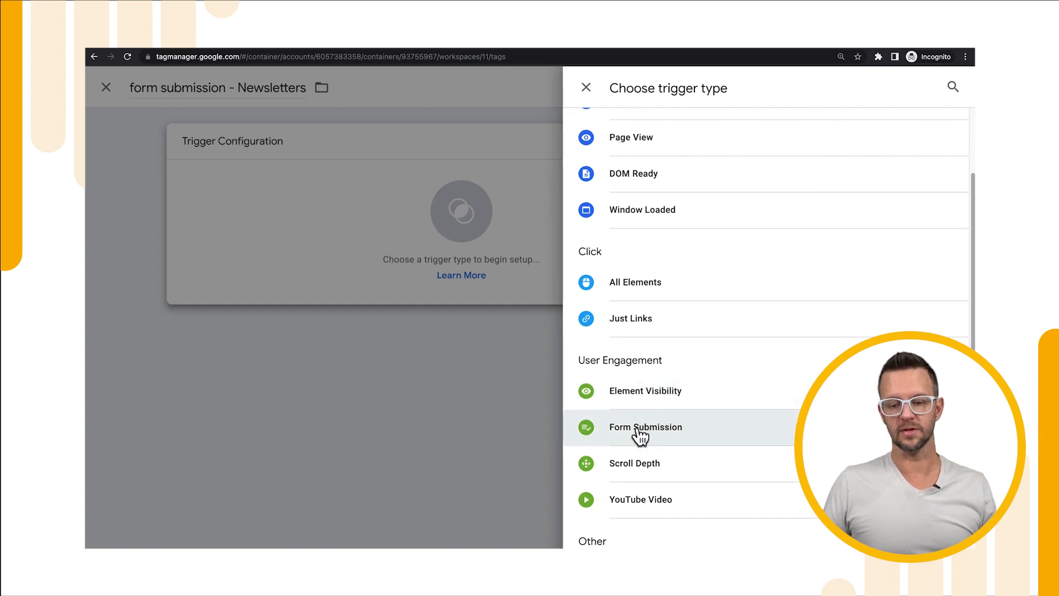
click(645, 427)
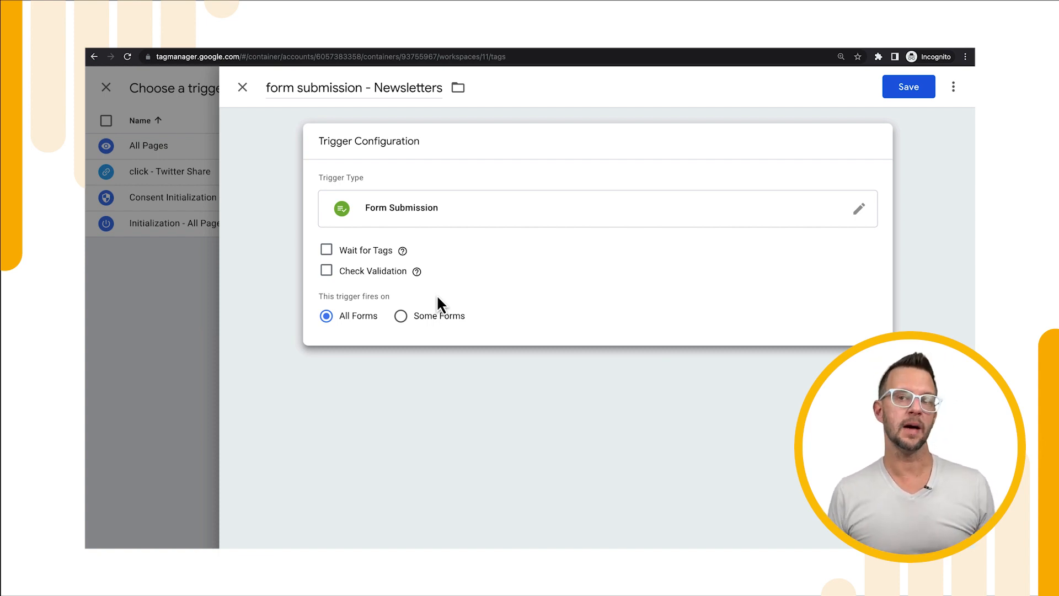
Limit it to forms whose Form ID contains newsletter, then save the trigger and the tag.
click(401, 316)
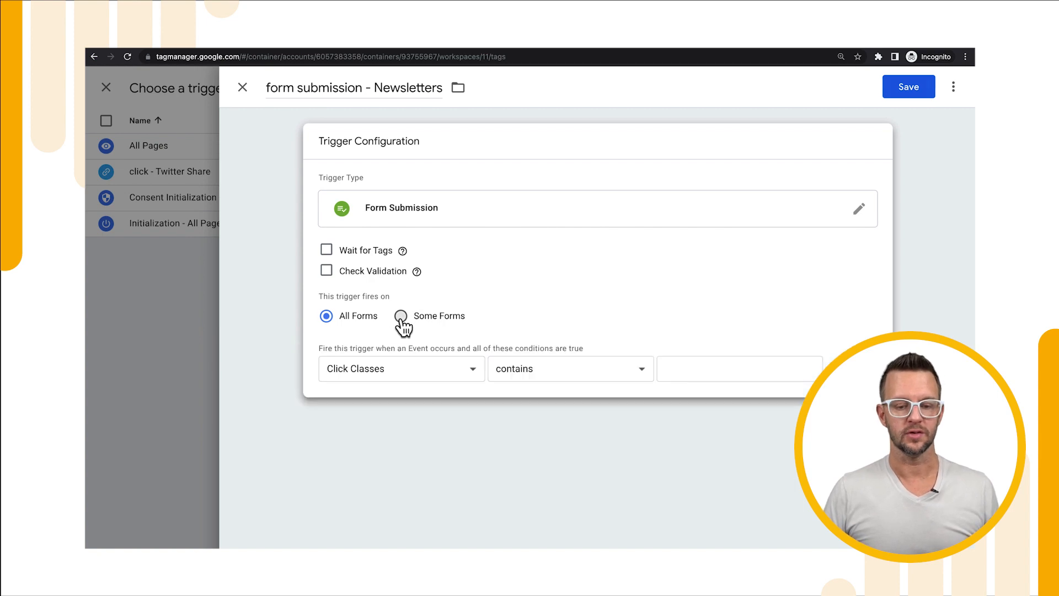
click(399, 315)
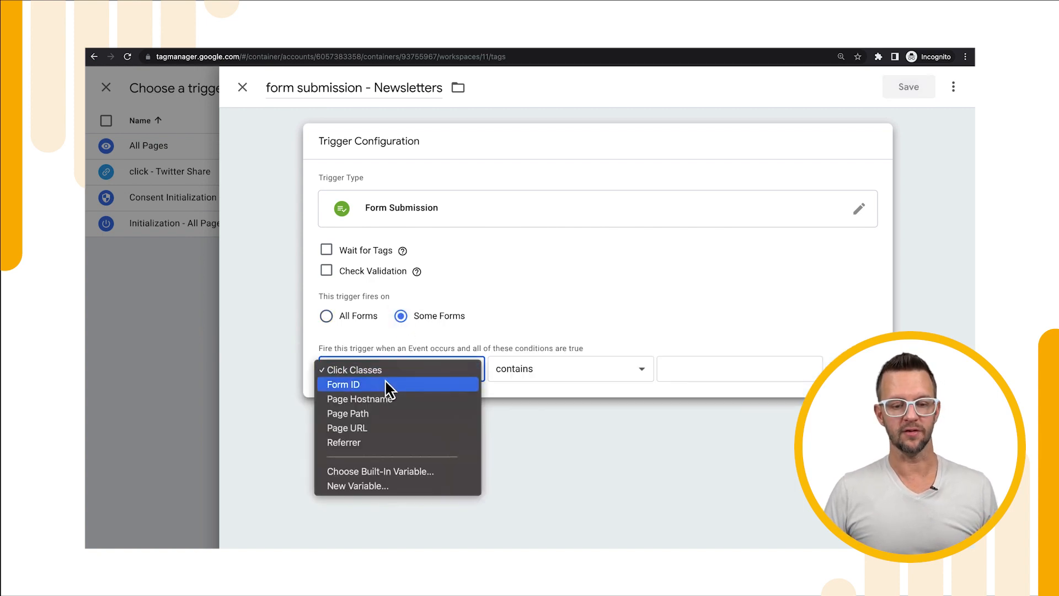
click(342, 384)
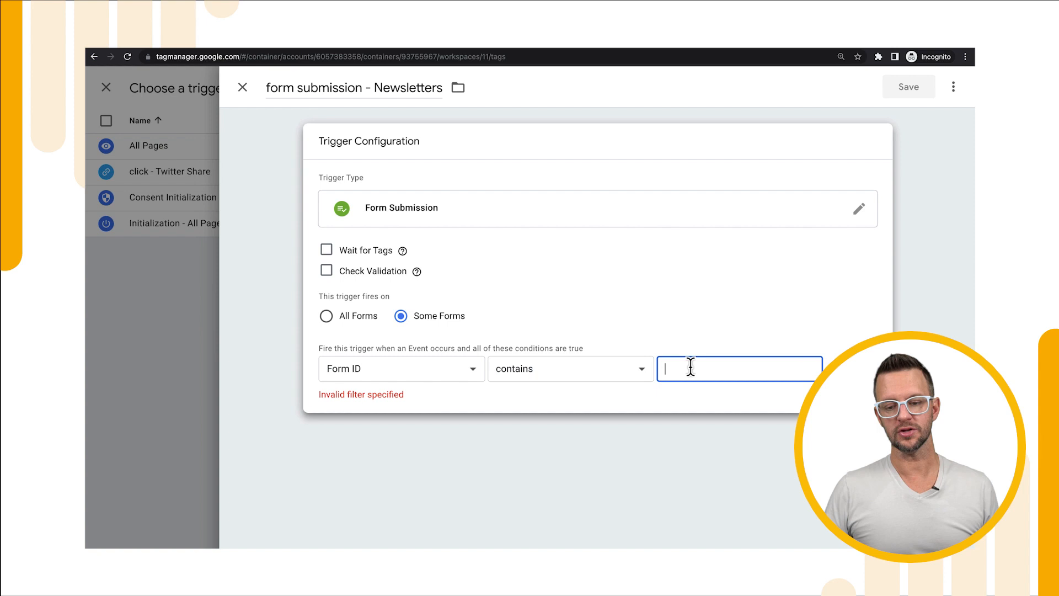
text(newsletter)
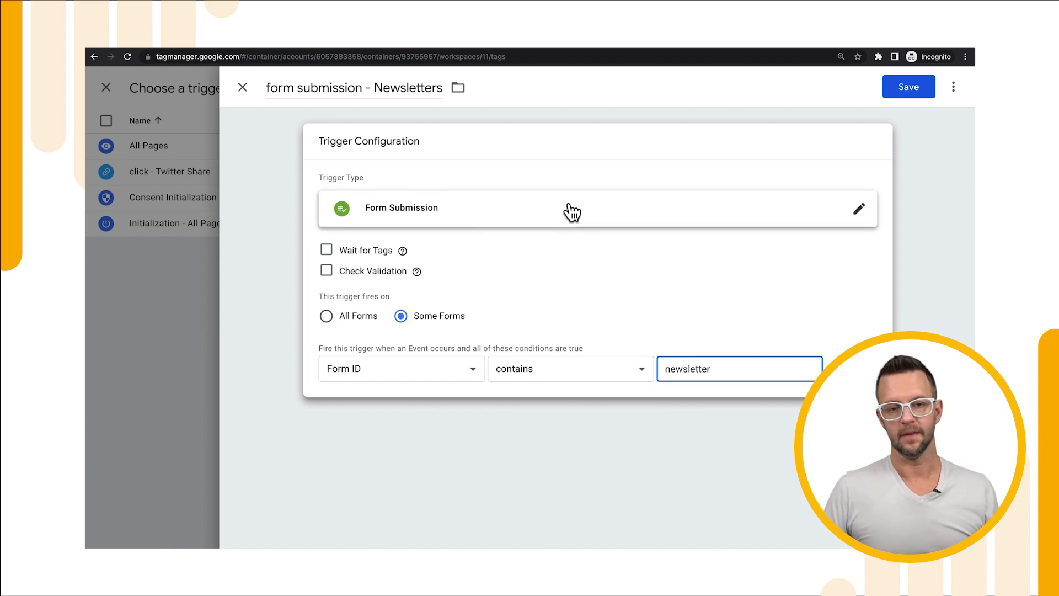
click(908, 86)
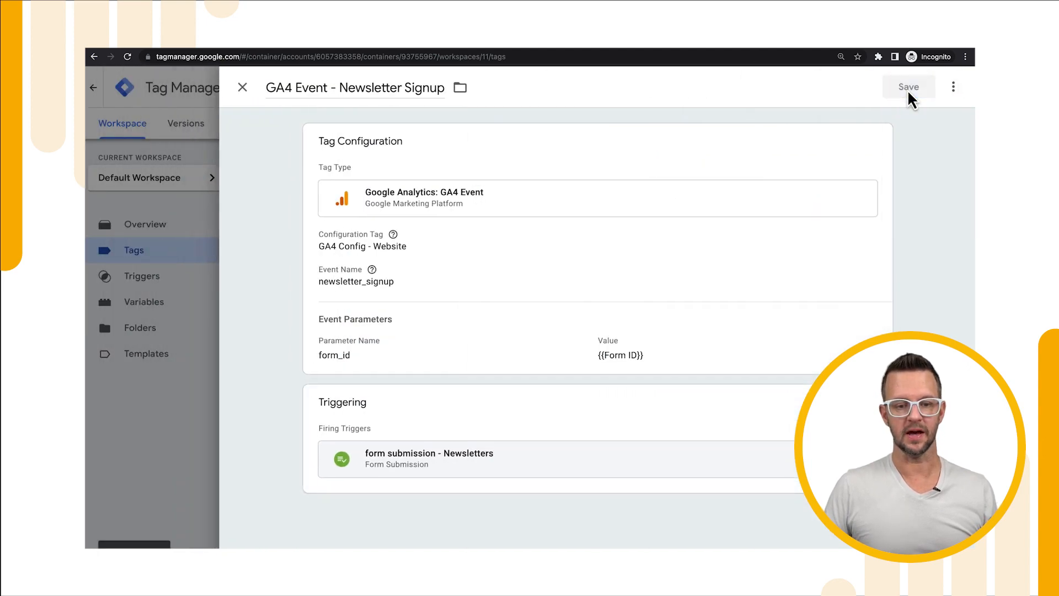
click(908, 86)
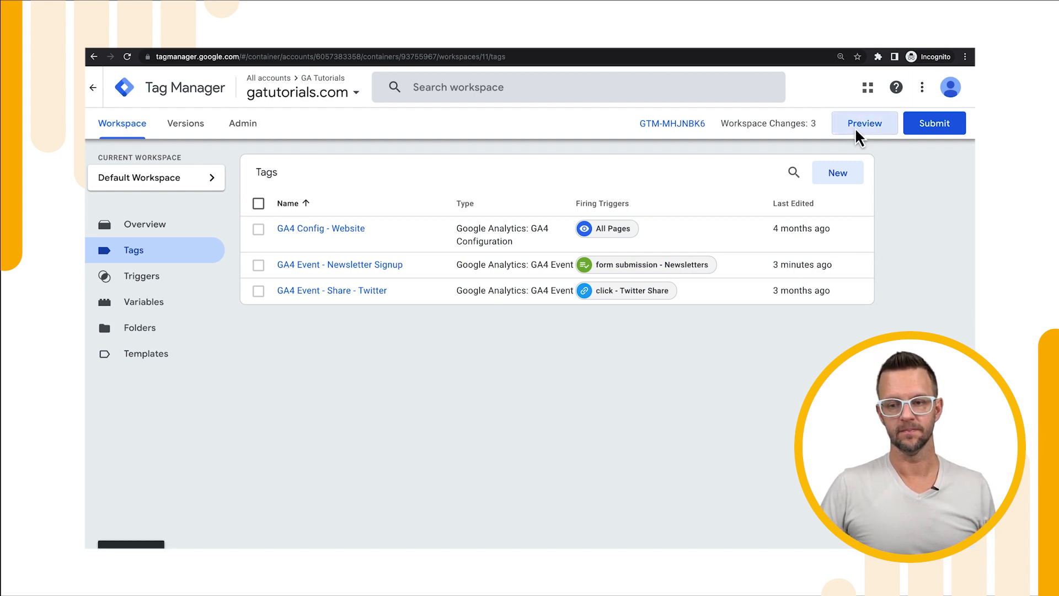
click(863, 123)
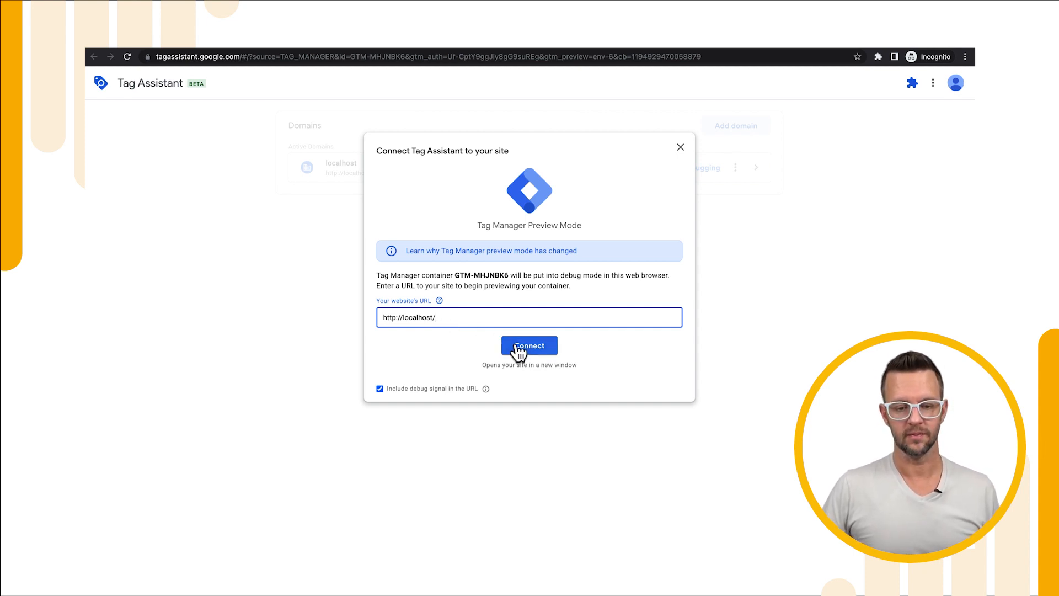
click(528, 346)
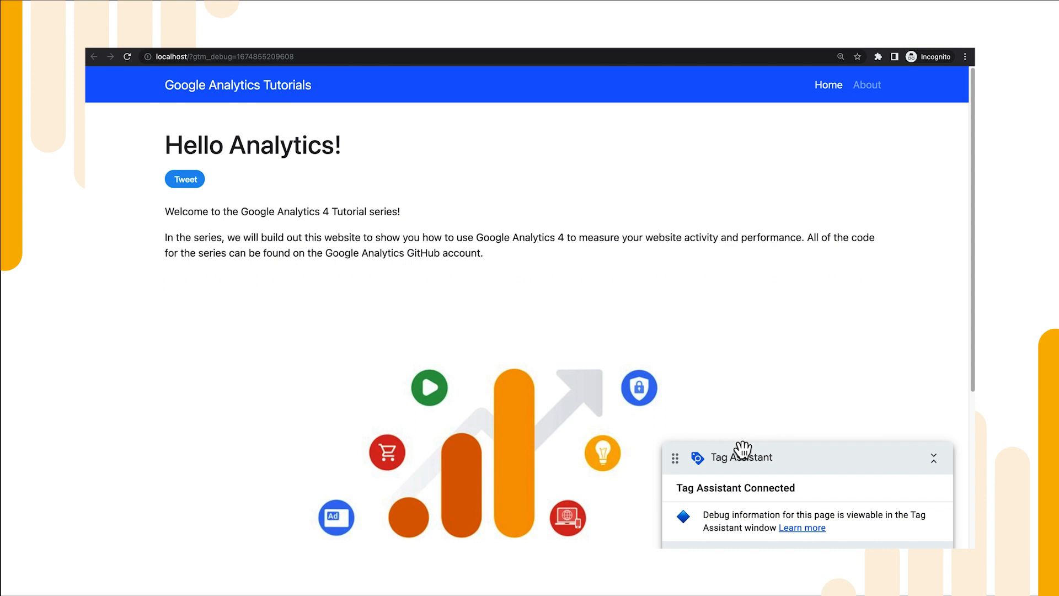
mouse_move(756, 401)
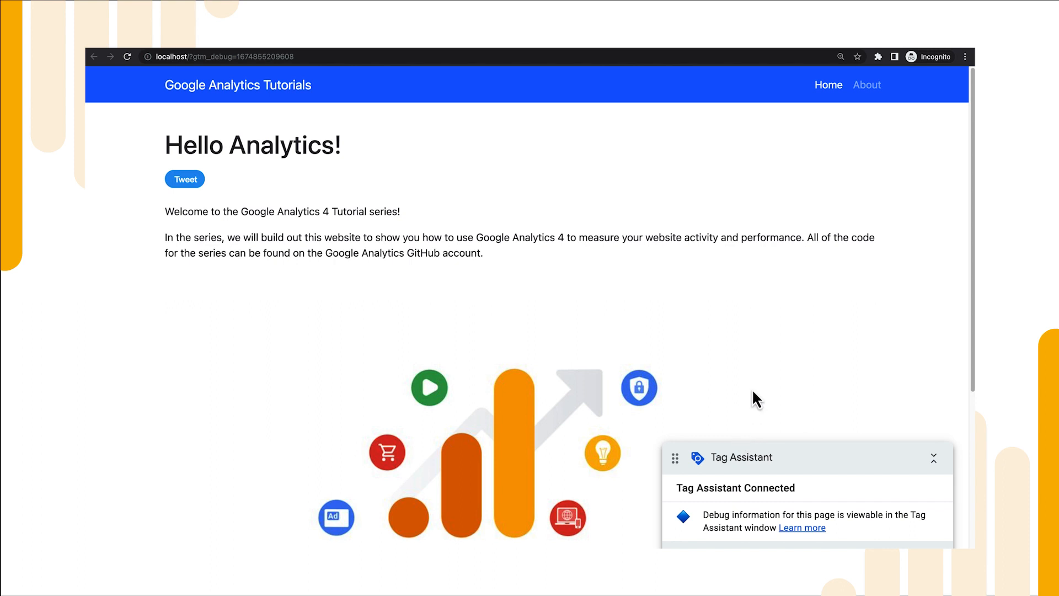
Minimise the debug notice and scroll to the footer newsletter form to inspect its markup.
click(933, 457)
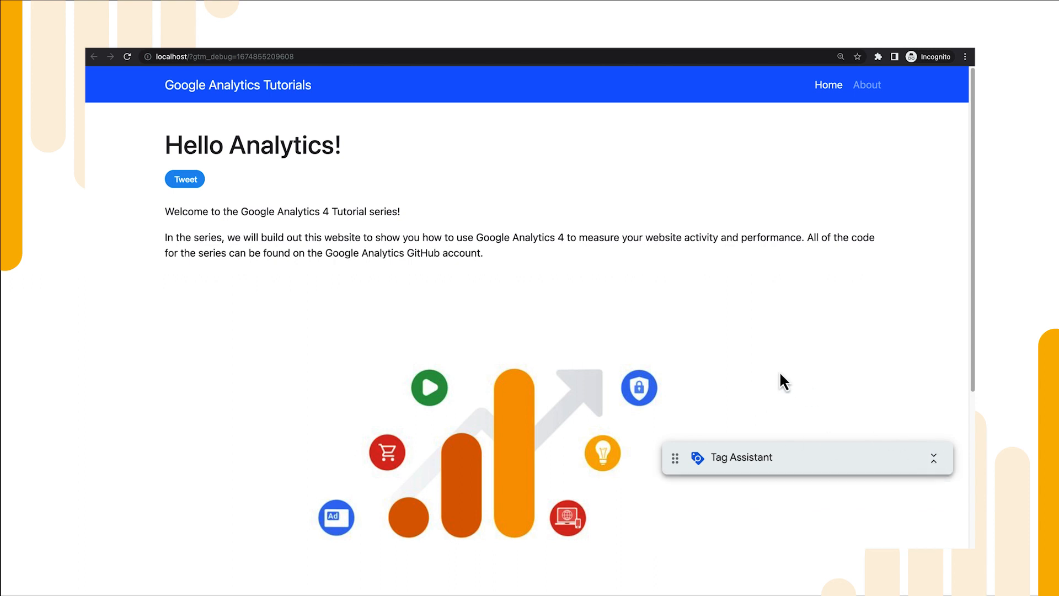
scroll(down, 3)
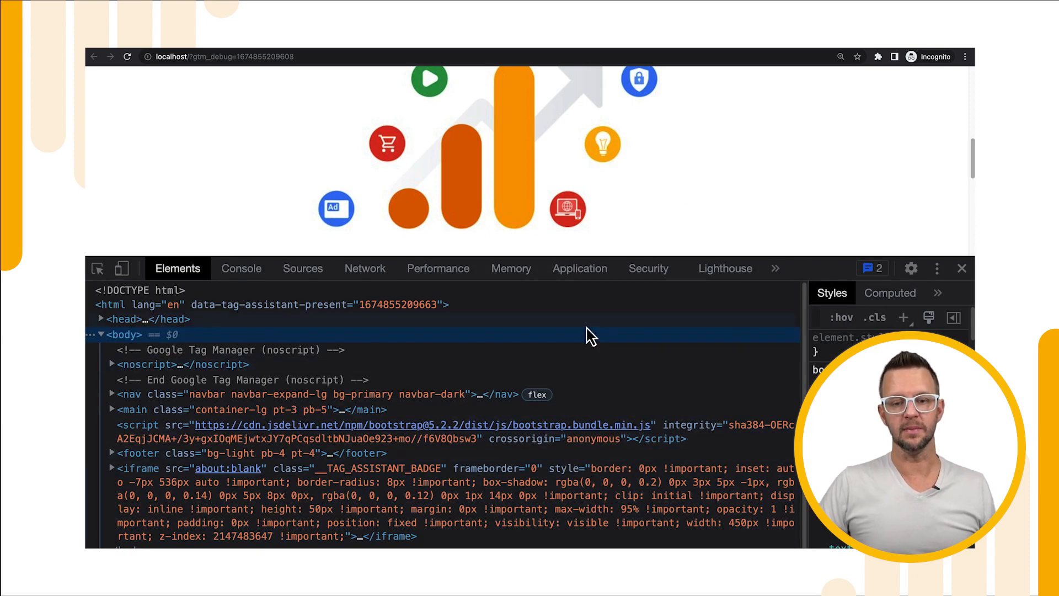
scroll(down, 3)
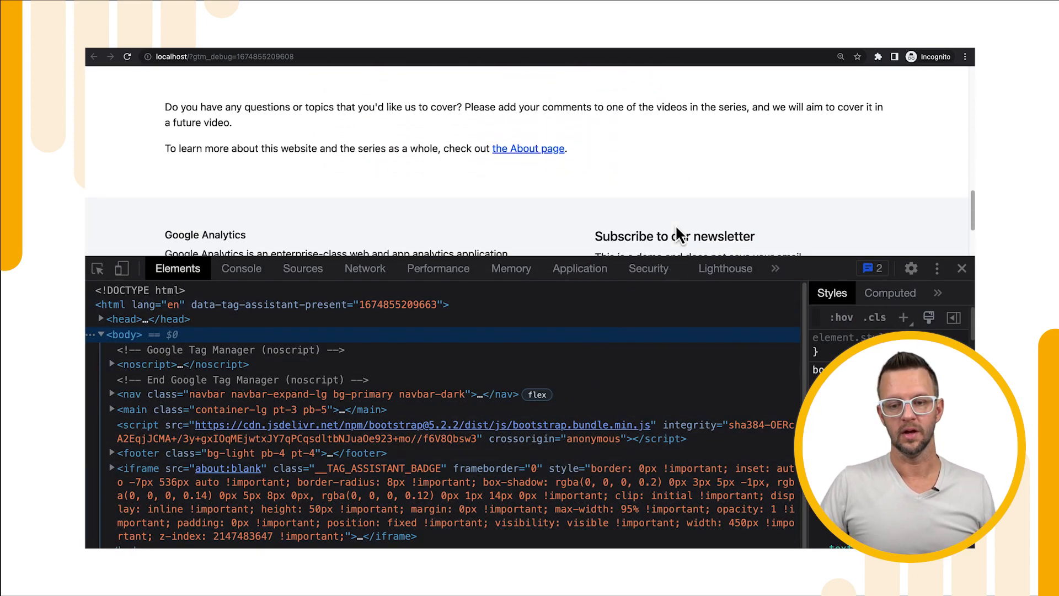
scroll(down, 3)
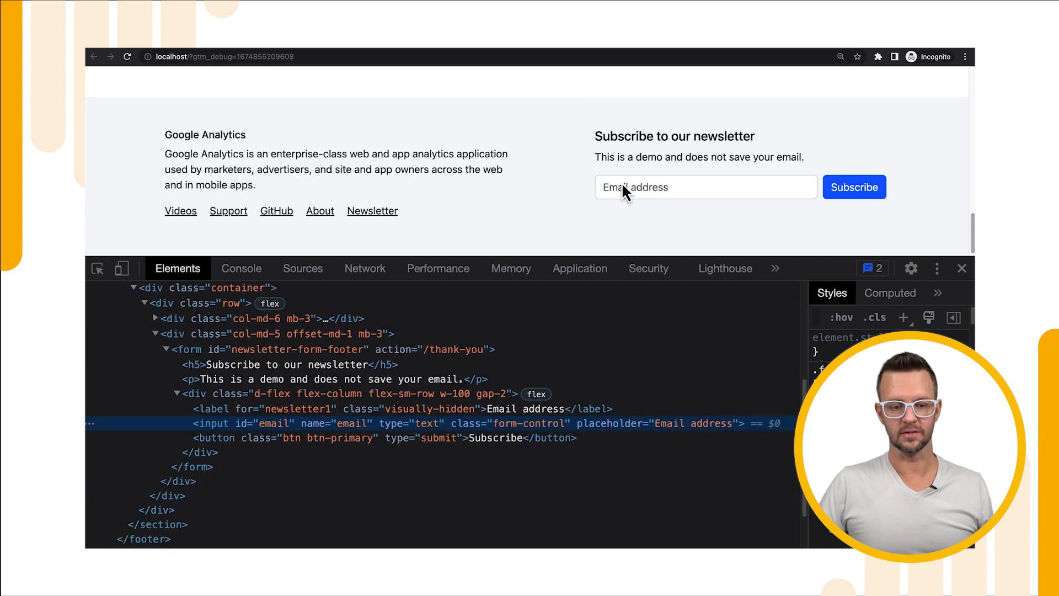
mouse_move(189, 350)
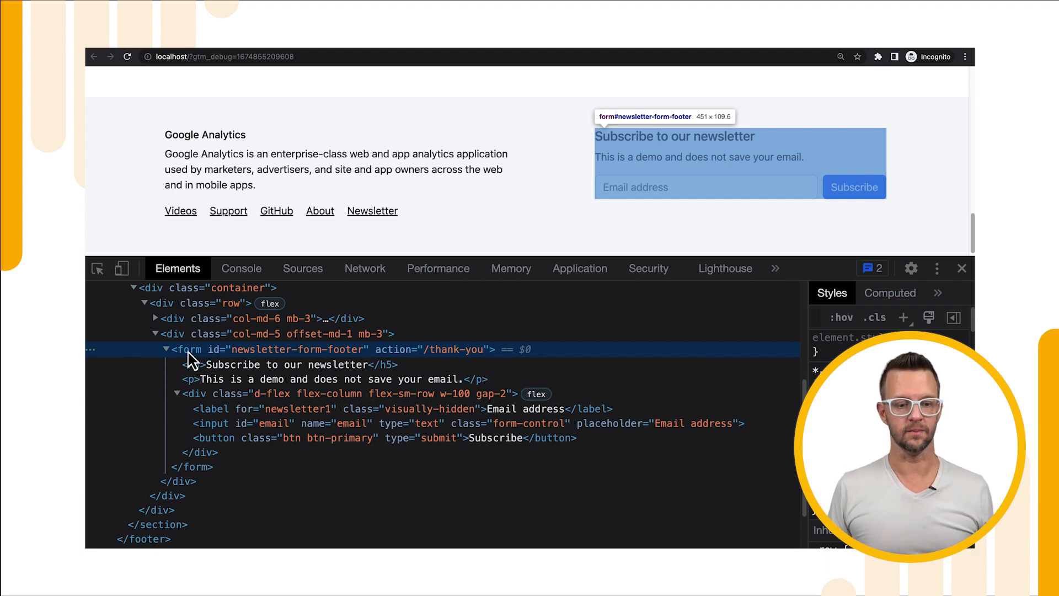
mouse_move(238, 356)
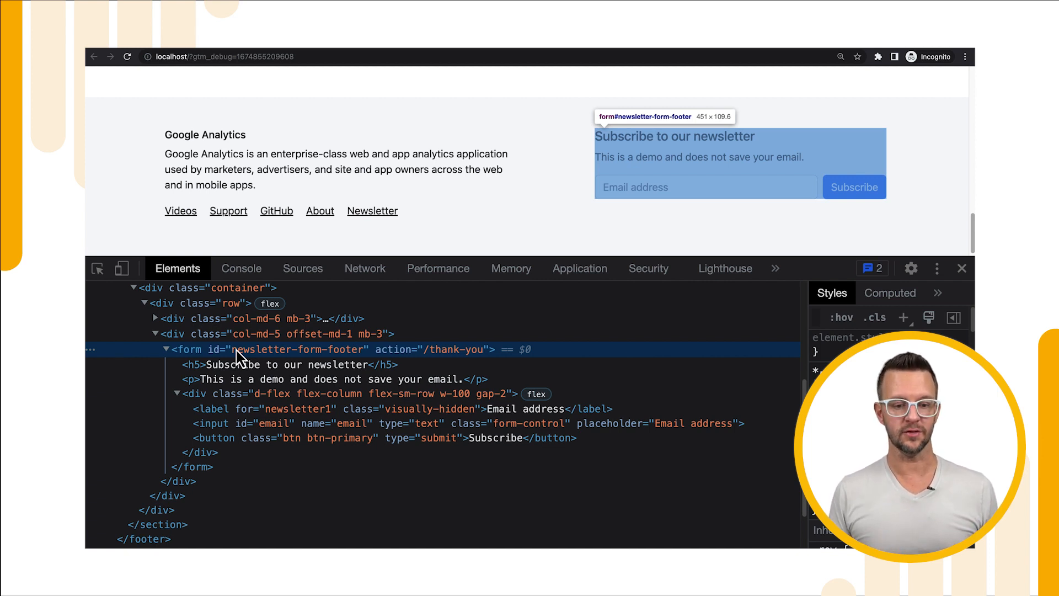
mouse_move(431, 219)
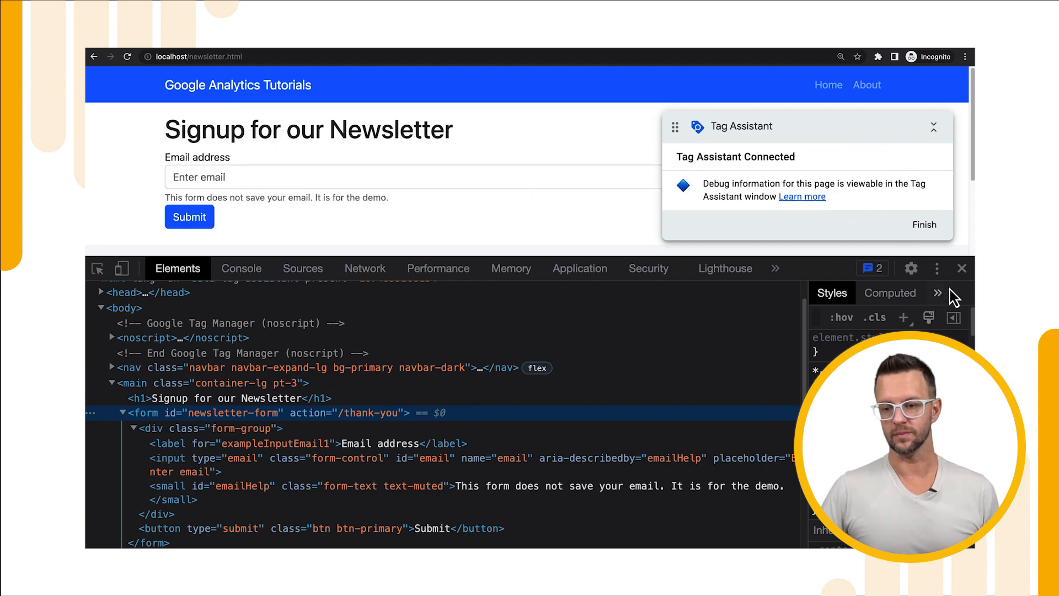
click(962, 268)
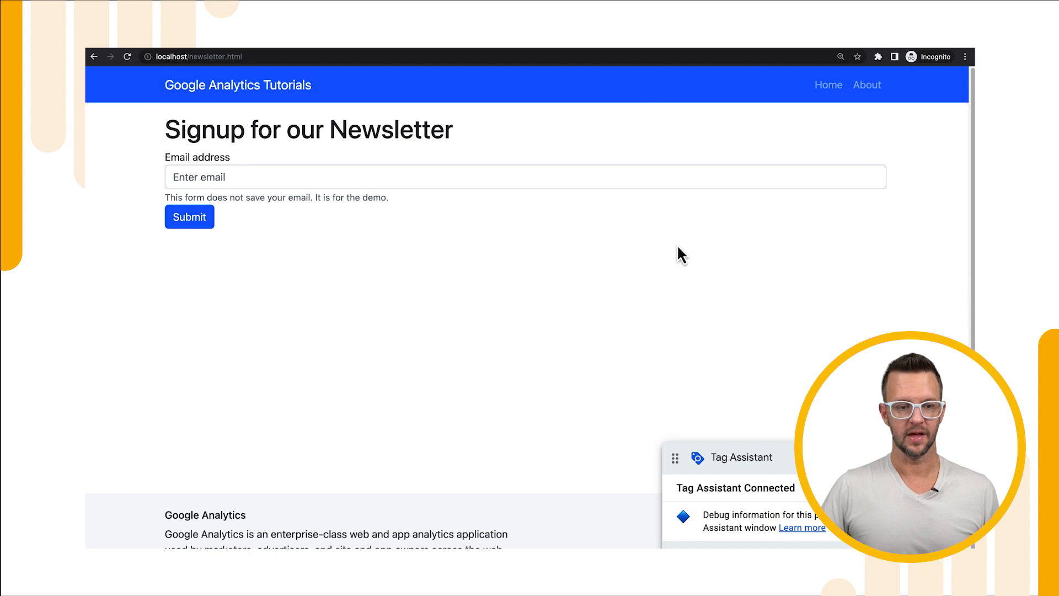
click(243, 177)
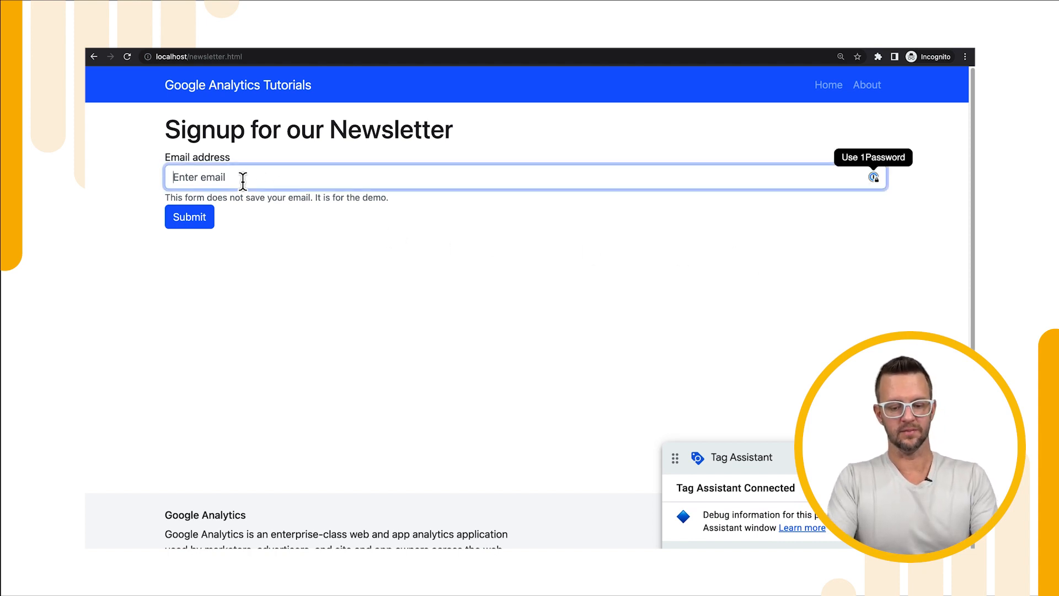
text(test@test.com)
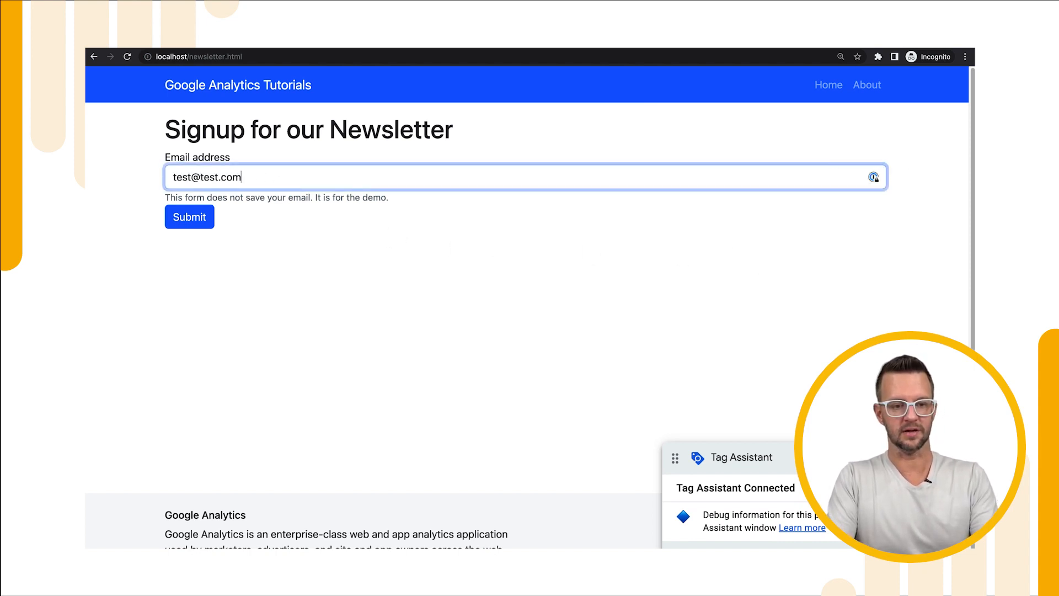
click(189, 217)
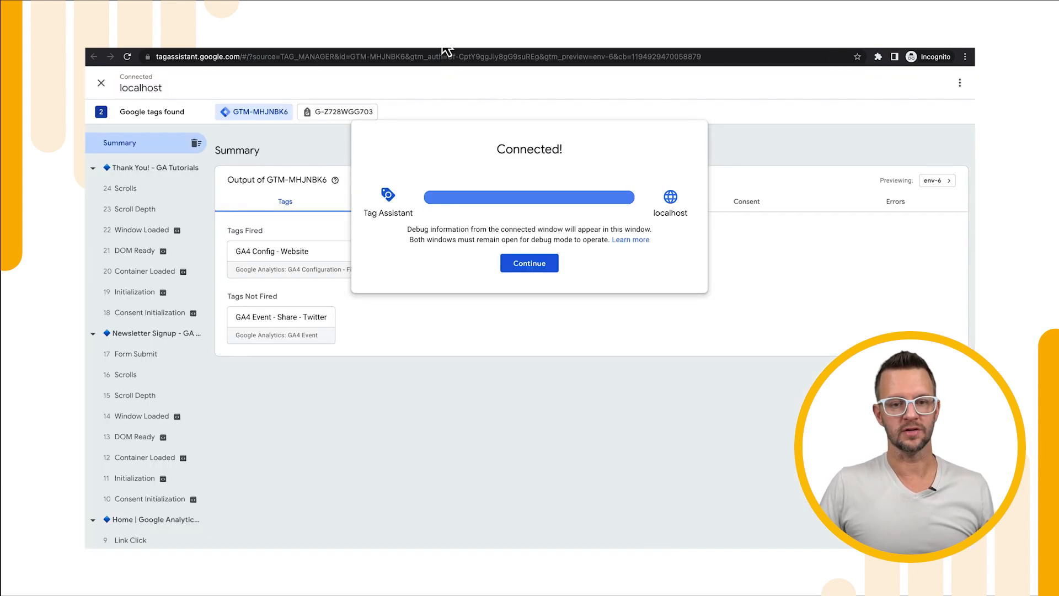
Dismiss the Connected! notice to see GA4 Event - Newsletter Signup among fired tags.
click(528, 262)
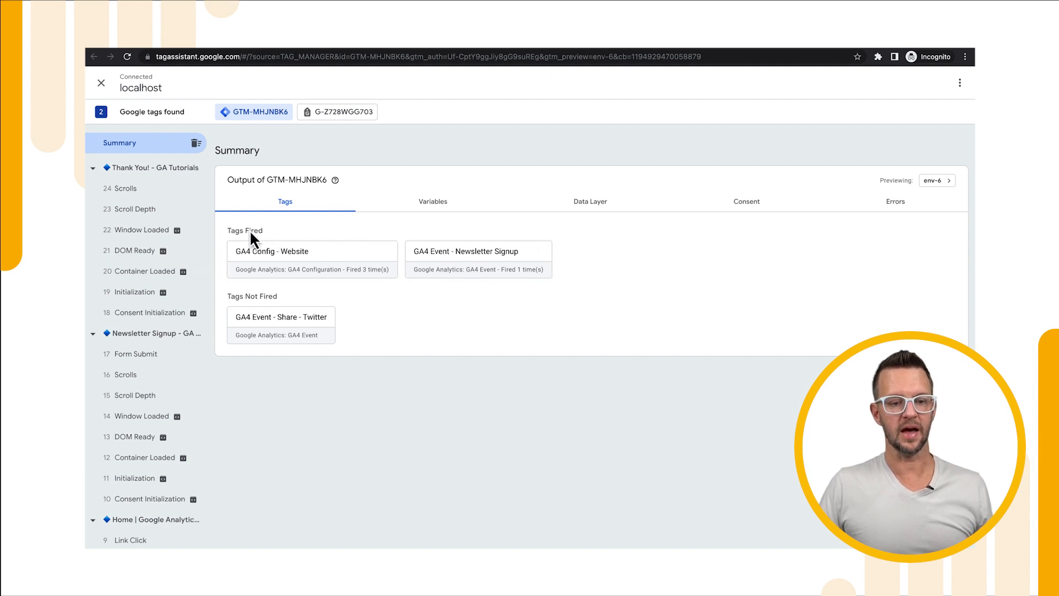
mouse_move(466, 264)
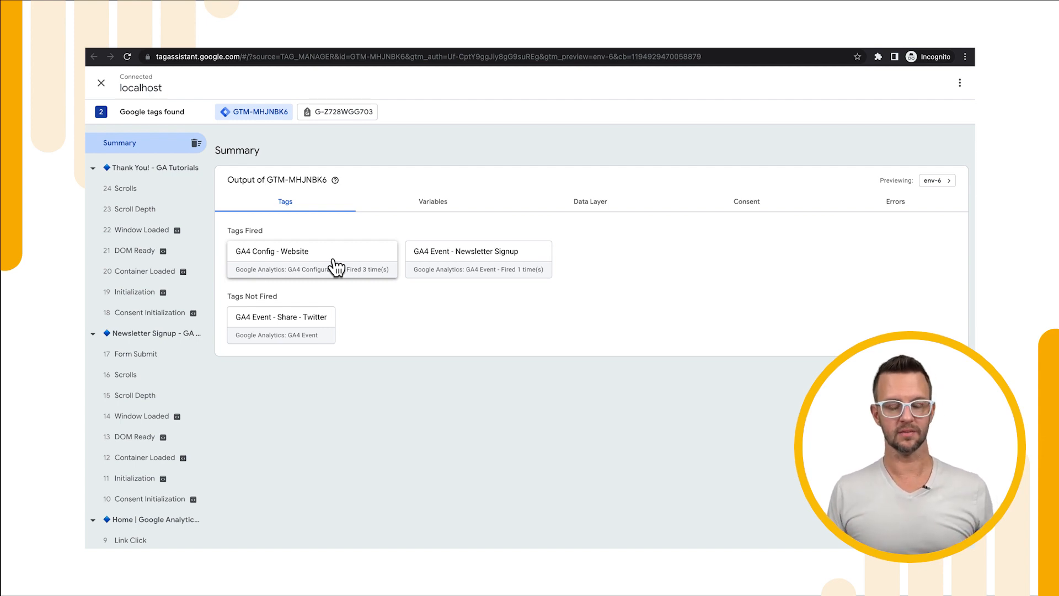
mouse_move(340, 250)
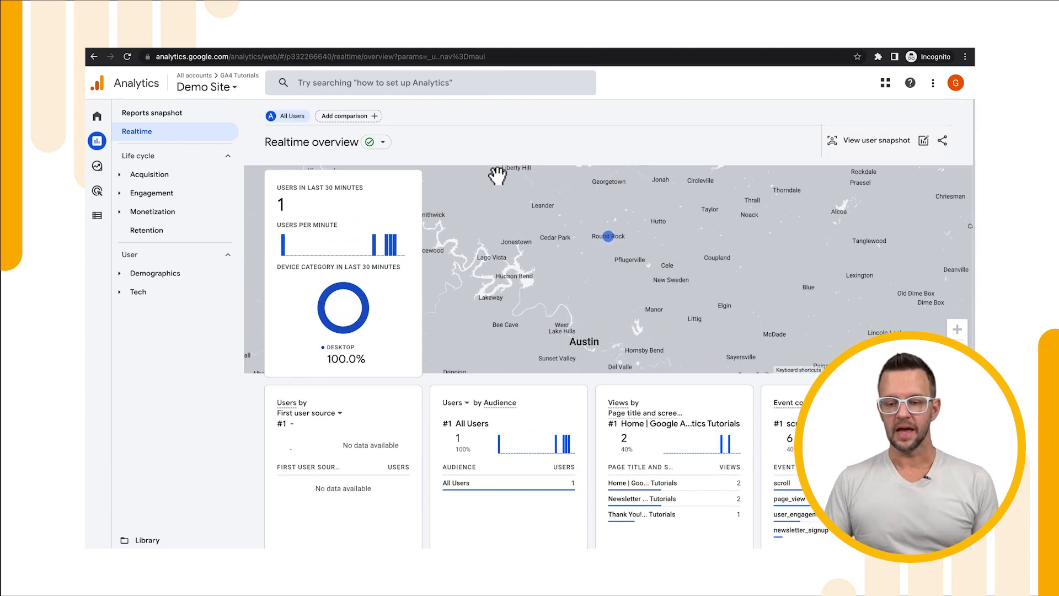
In Realtime, drill into newsletter_signup and its form_id value newsletter-form.
scroll(down, 3)
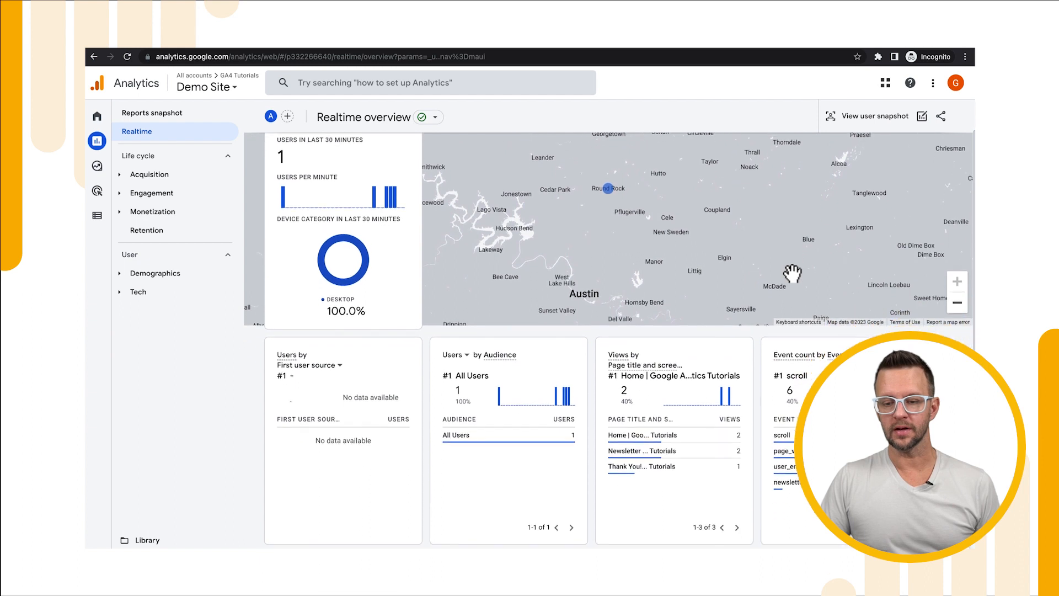
scroll(down, 3)
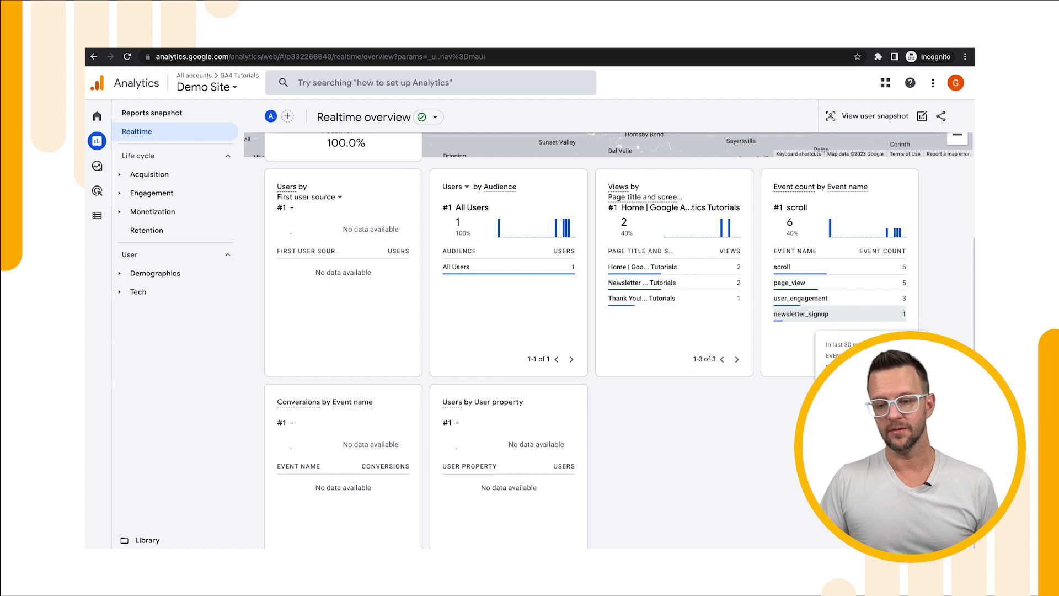
click(801, 313)
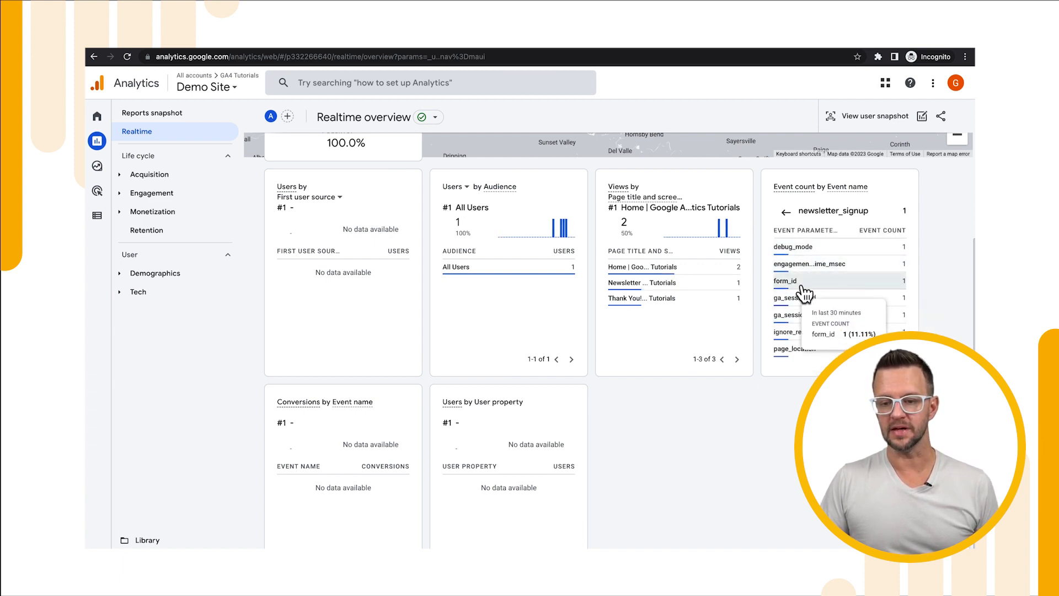
click(785, 281)
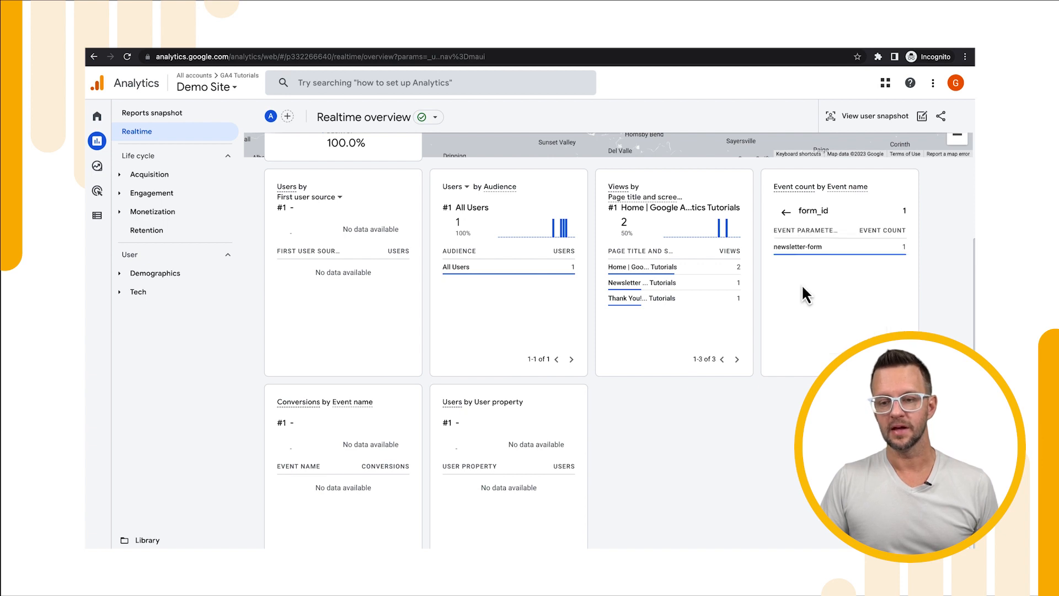
mouse_move(804, 246)
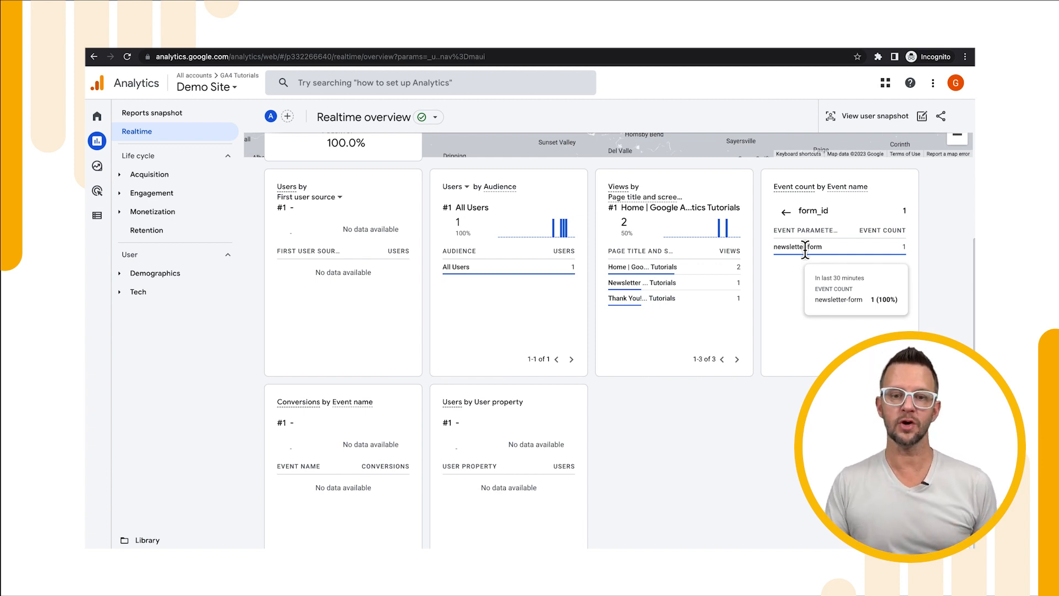
mouse_move(525, 55)
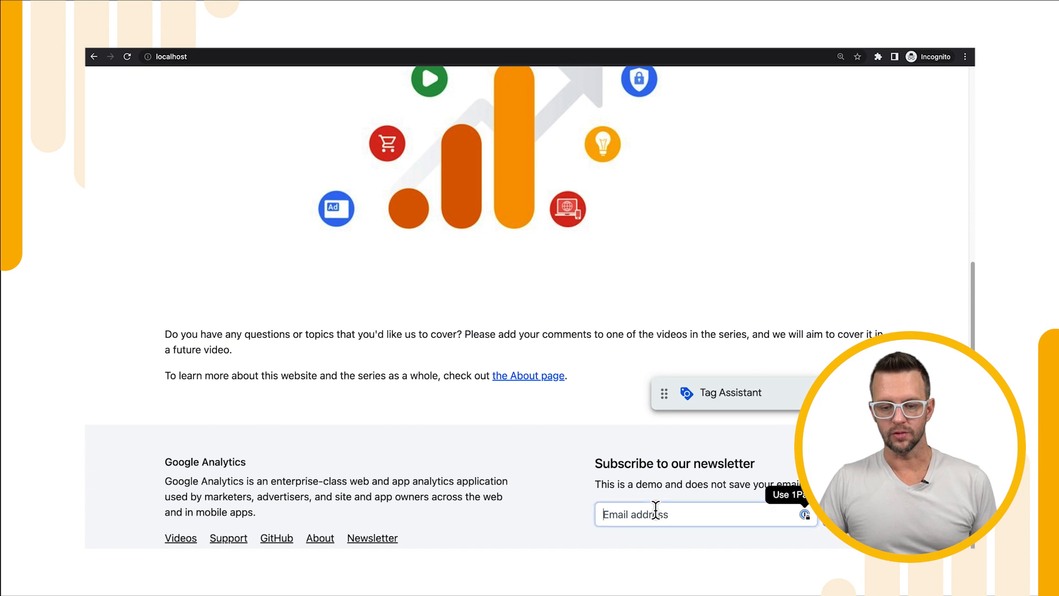
text(test2)
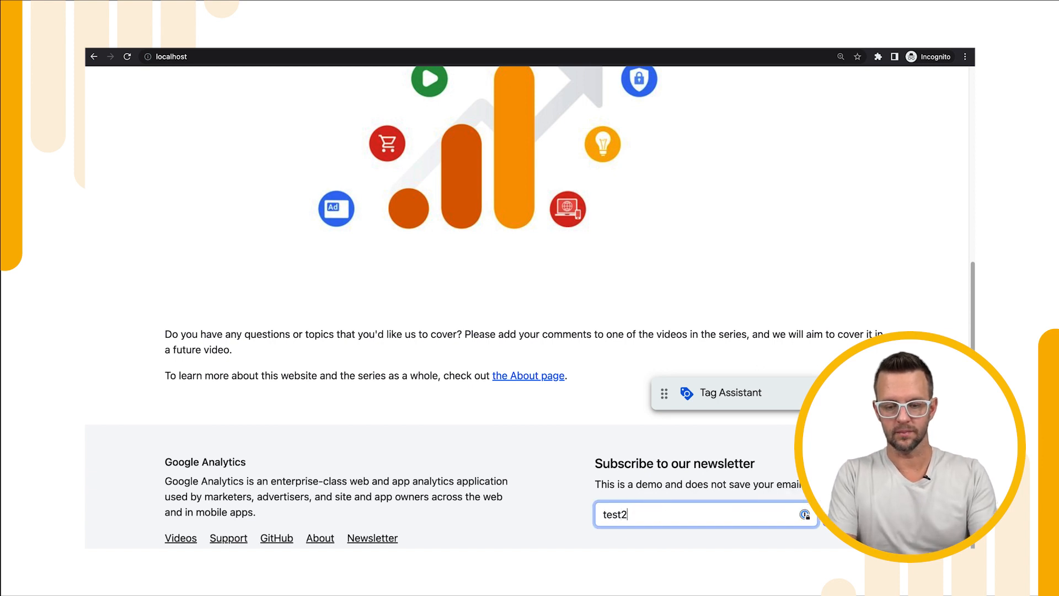
text(@test.com)
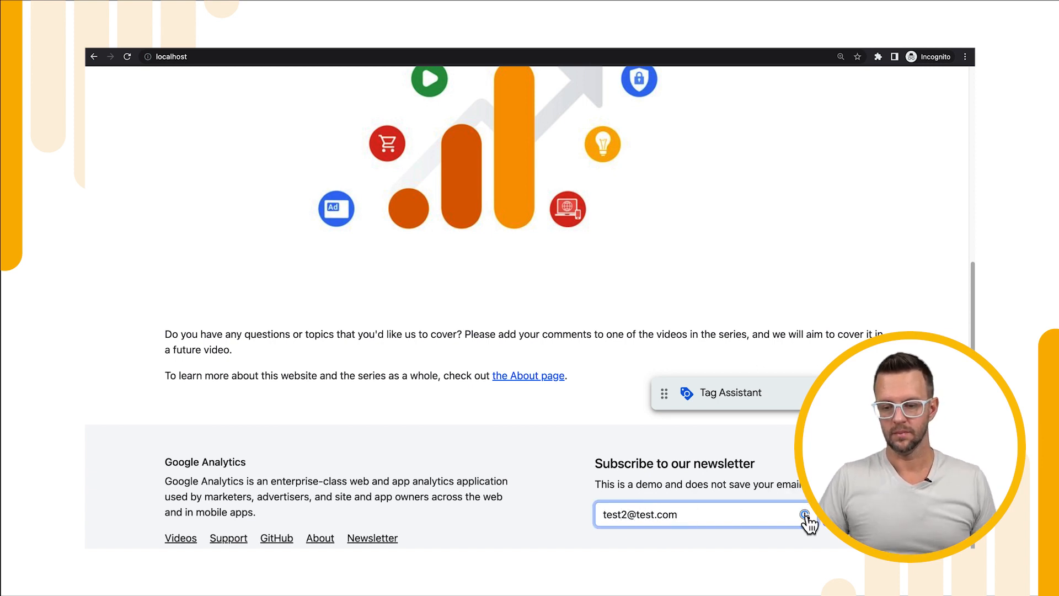
click(805, 514)
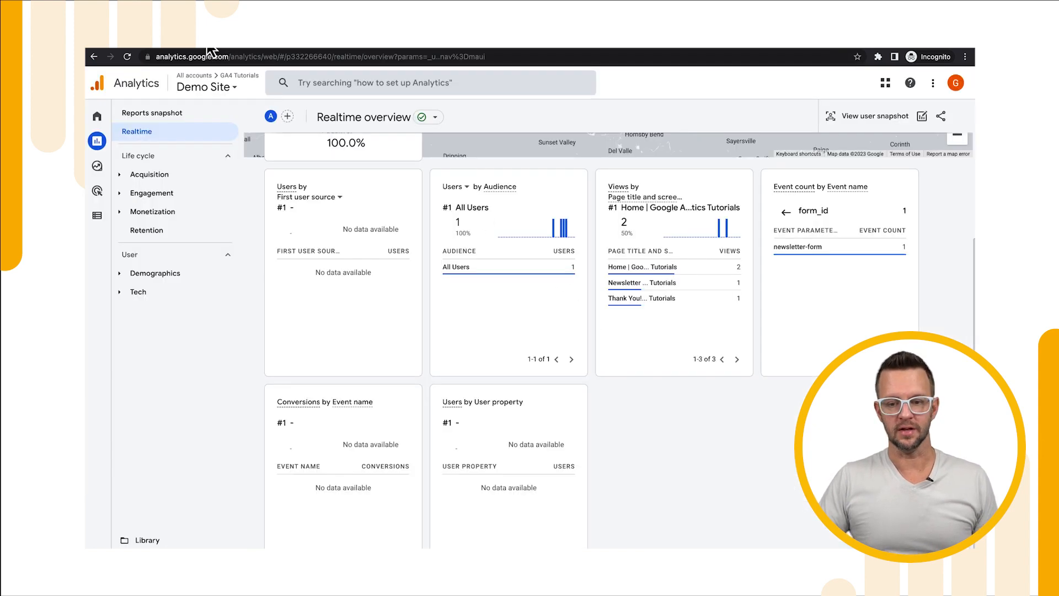
Refresh Realtime and drill into newsletter_signup's form_id values: newsletter-form and newsletter-form-footer, one each.
click(787, 220)
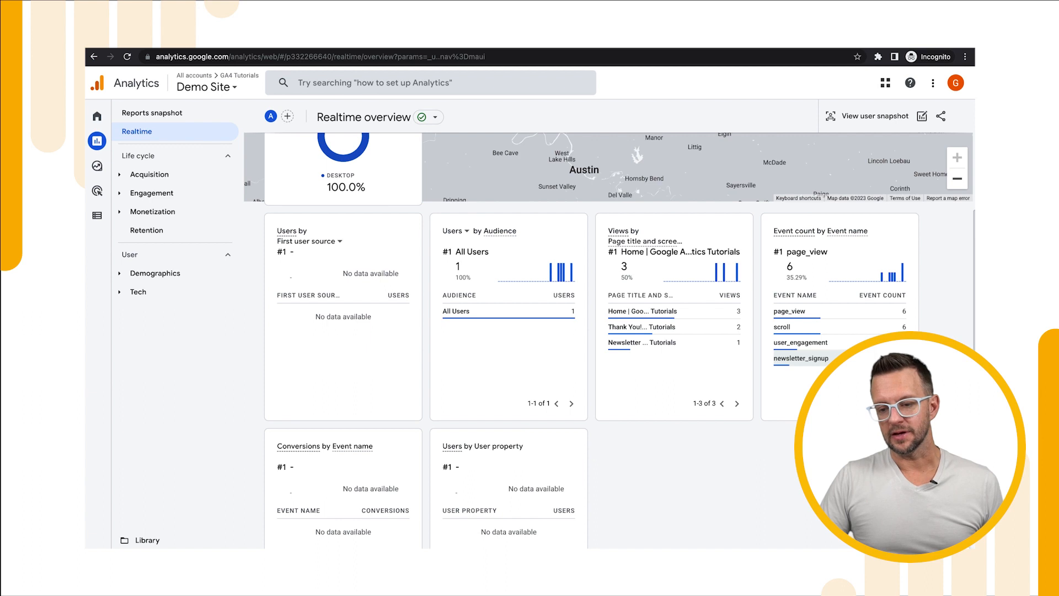
click(800, 357)
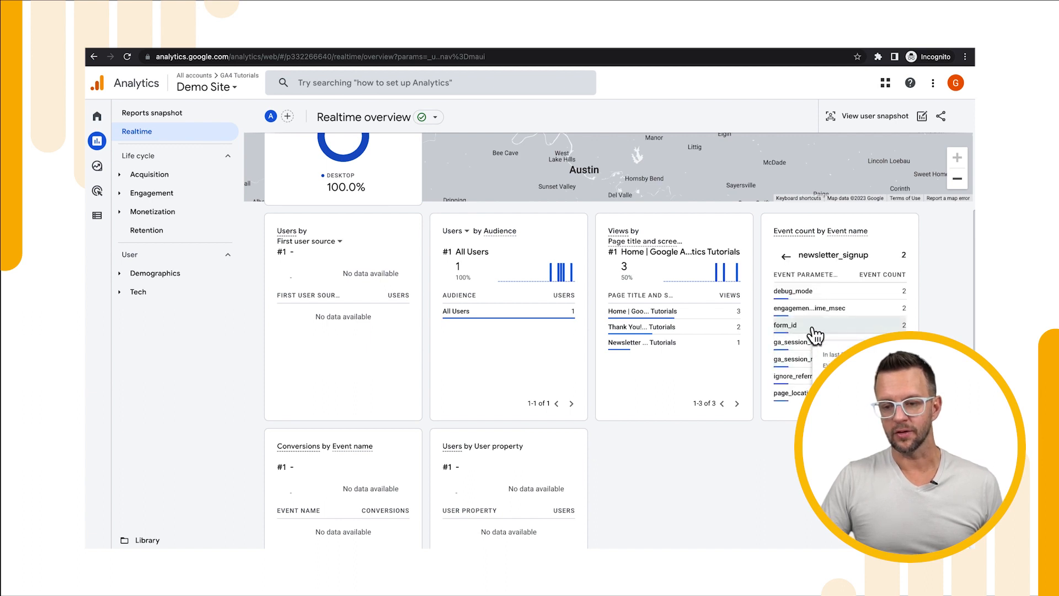
click(784, 325)
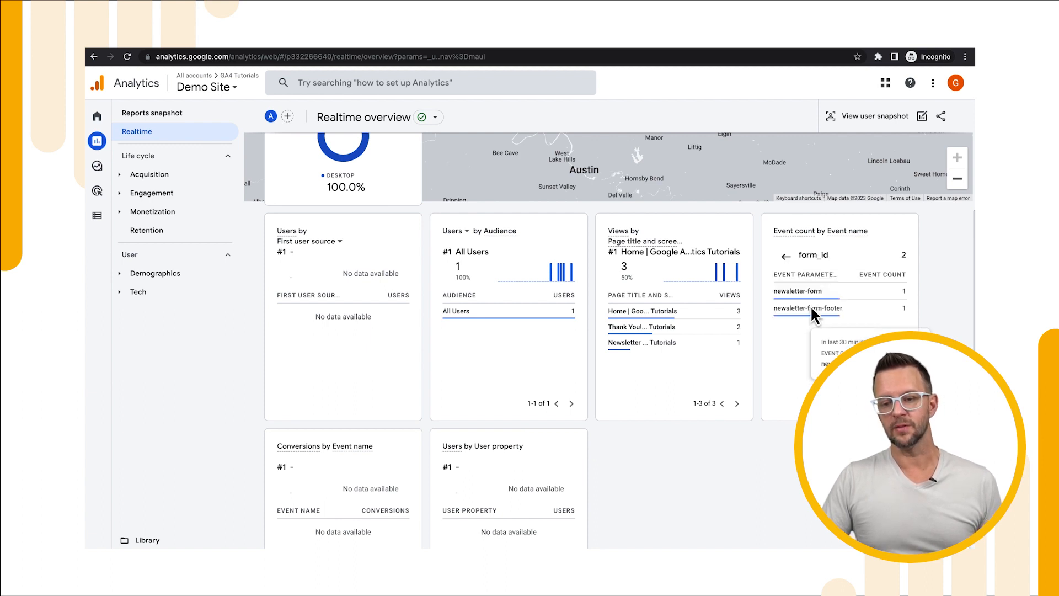